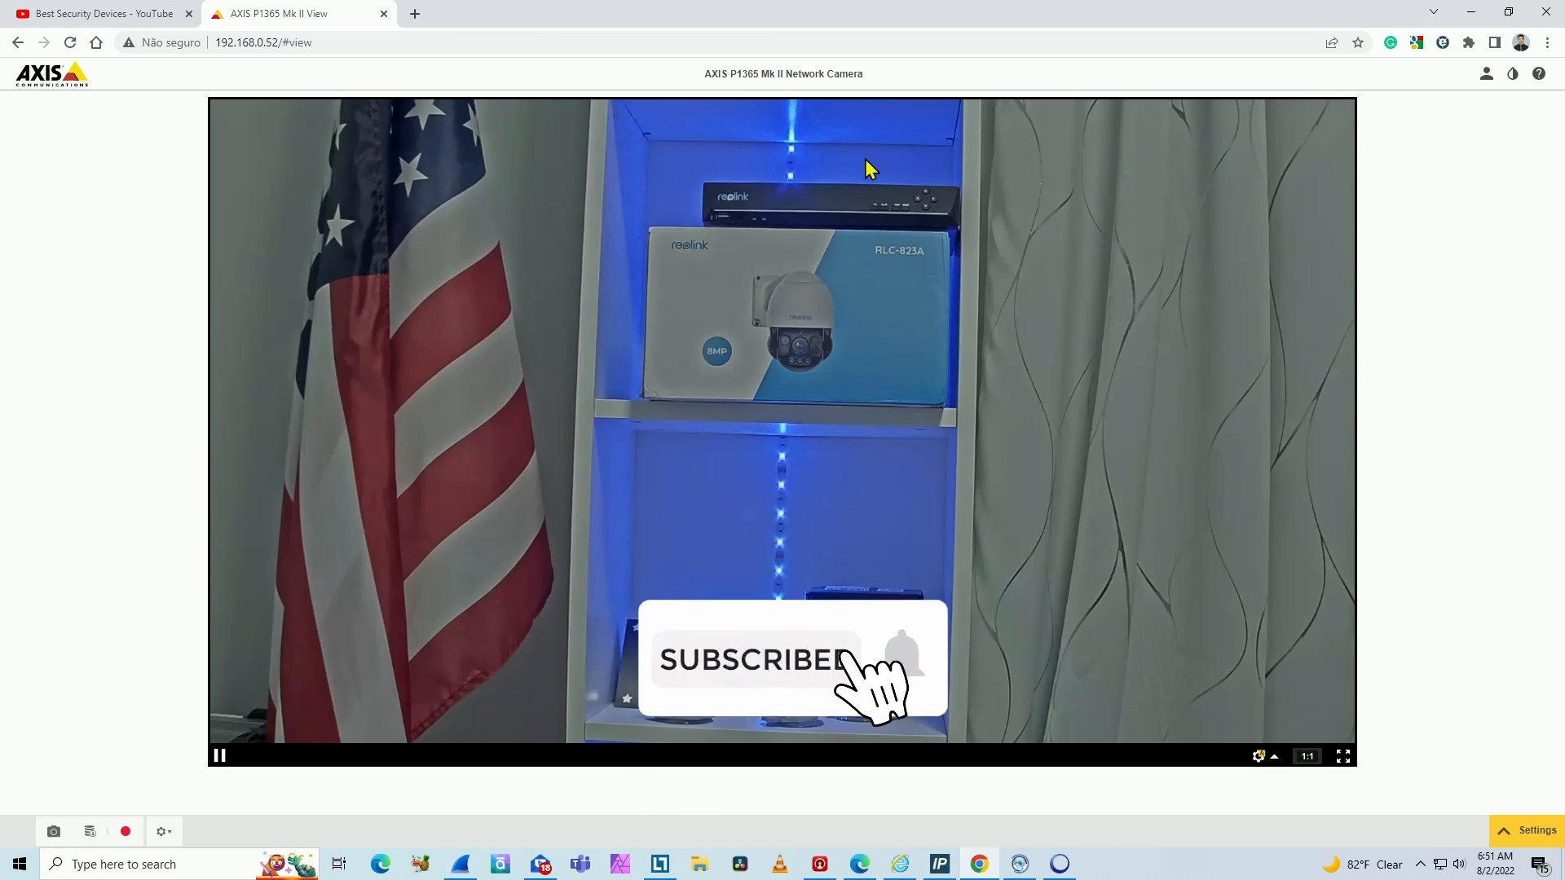
Step: Add a new camera named 'Axis Camera', short name 'axis', with audio enabled
click(1018, 864)
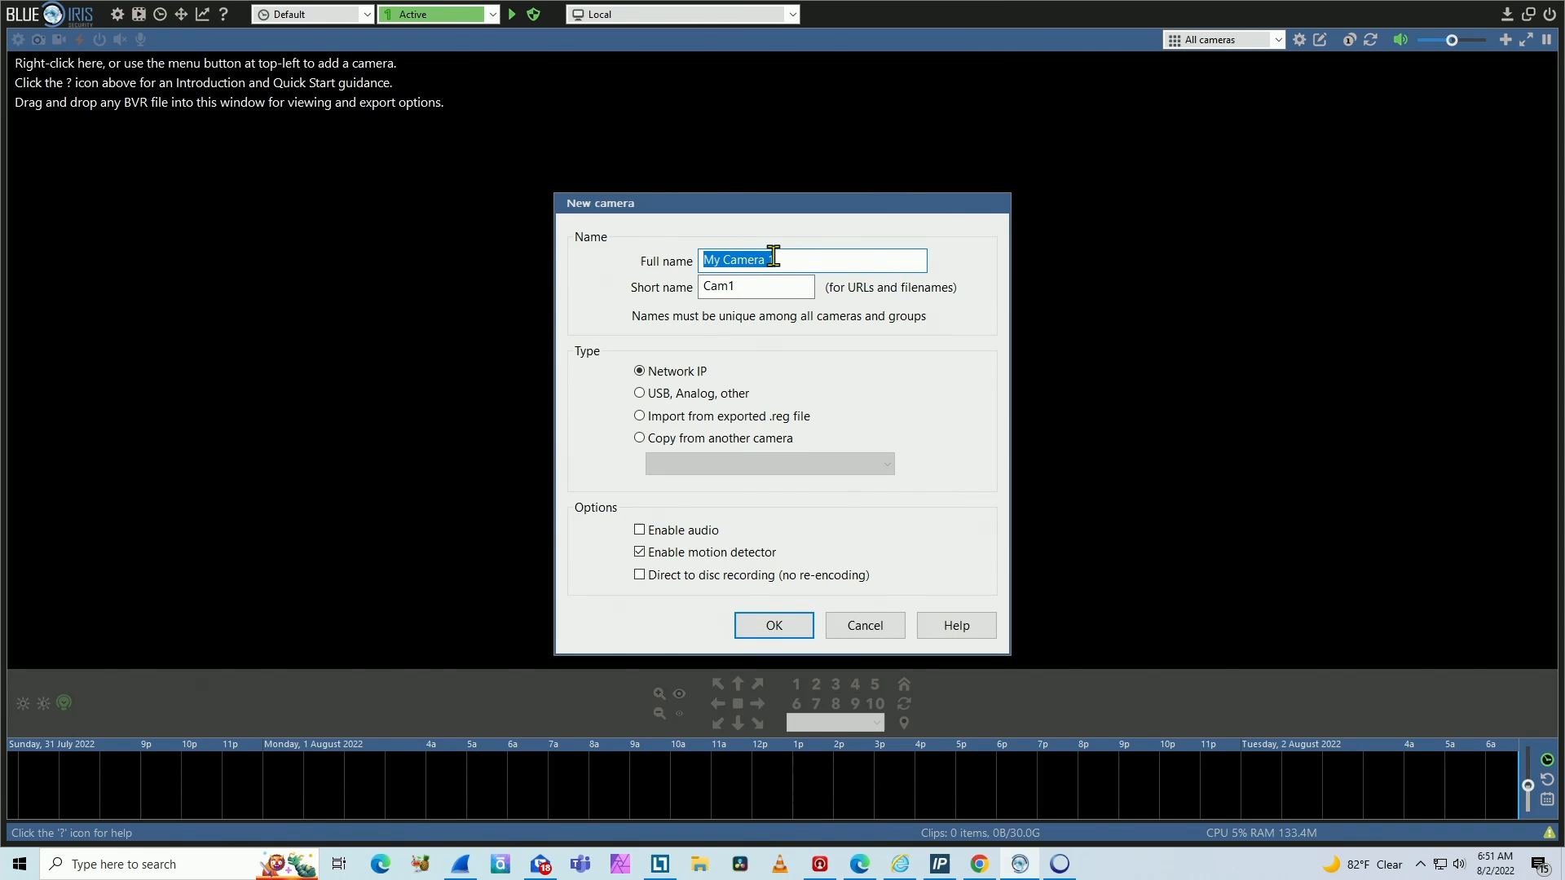
text(Axis Cmae)
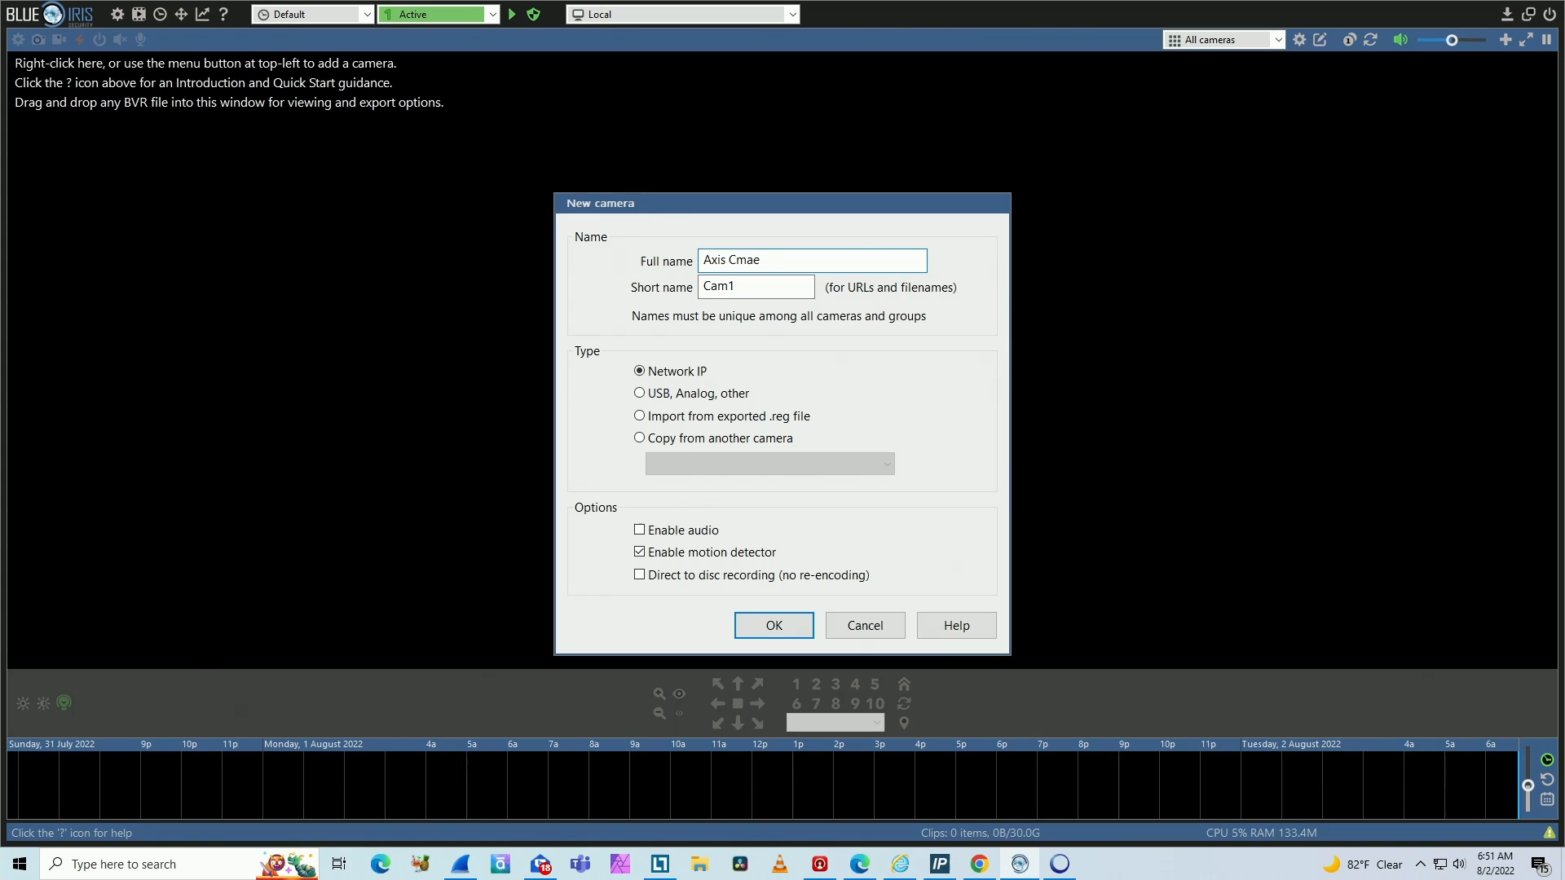
key(BackSpace)
text(amer)
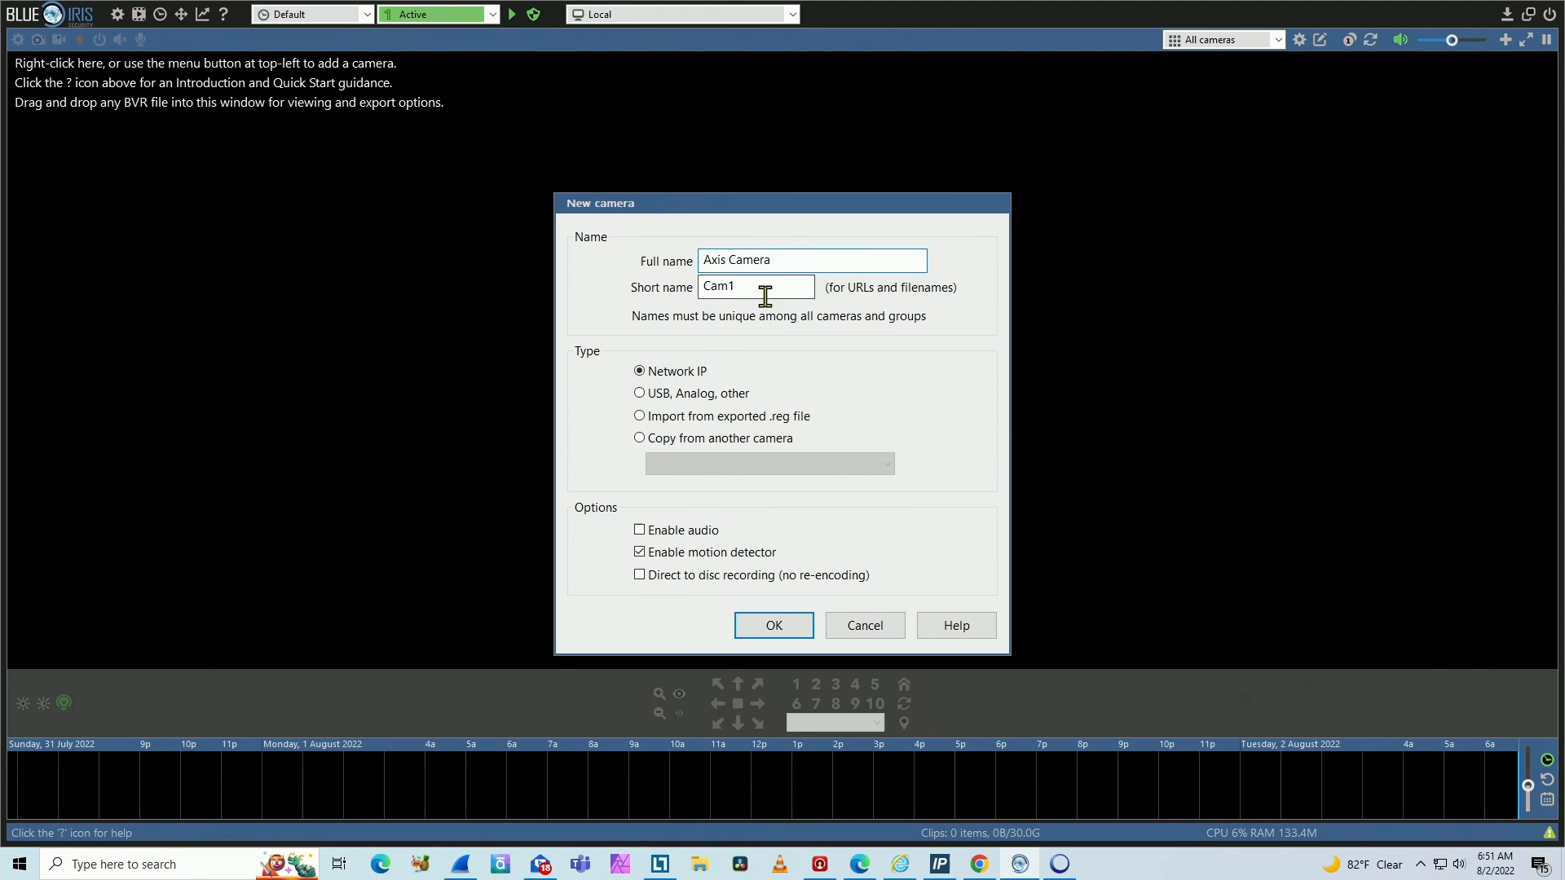
text(axis)
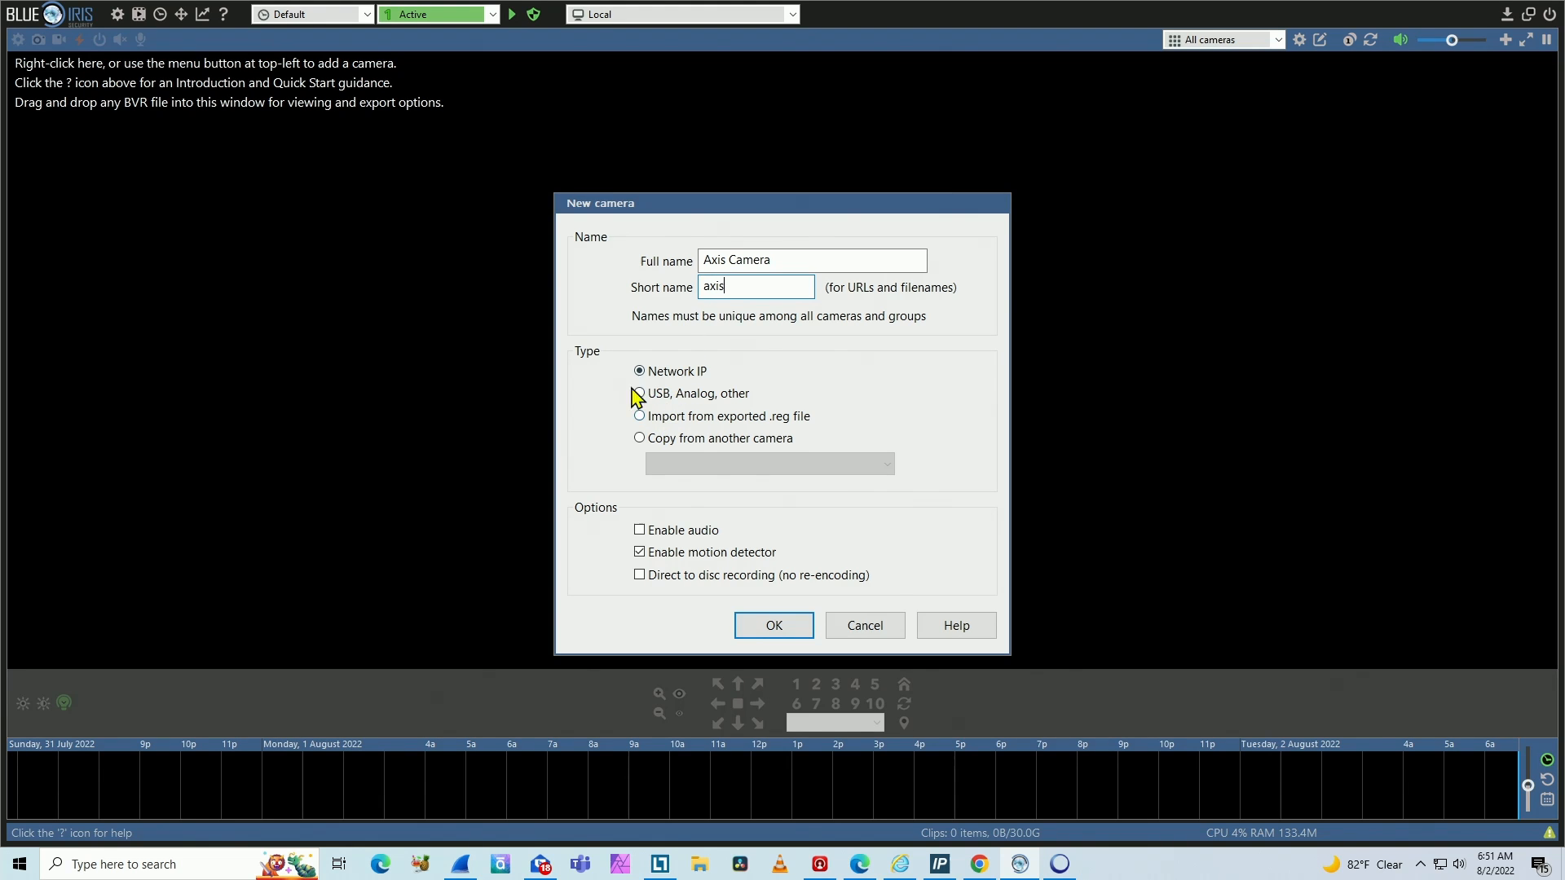
click(639, 530)
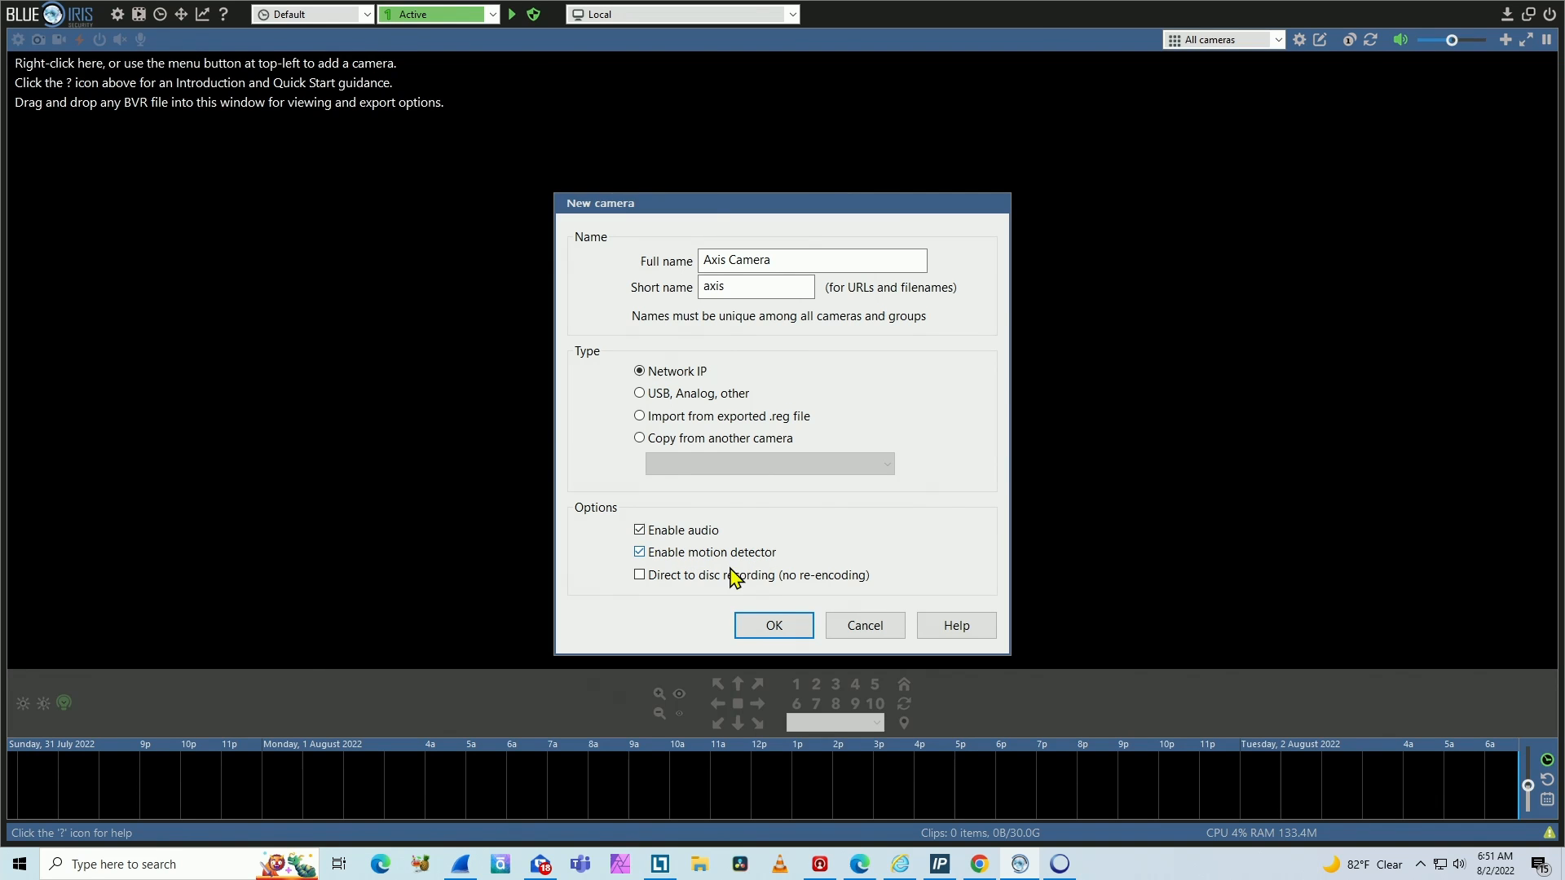
click(773, 626)
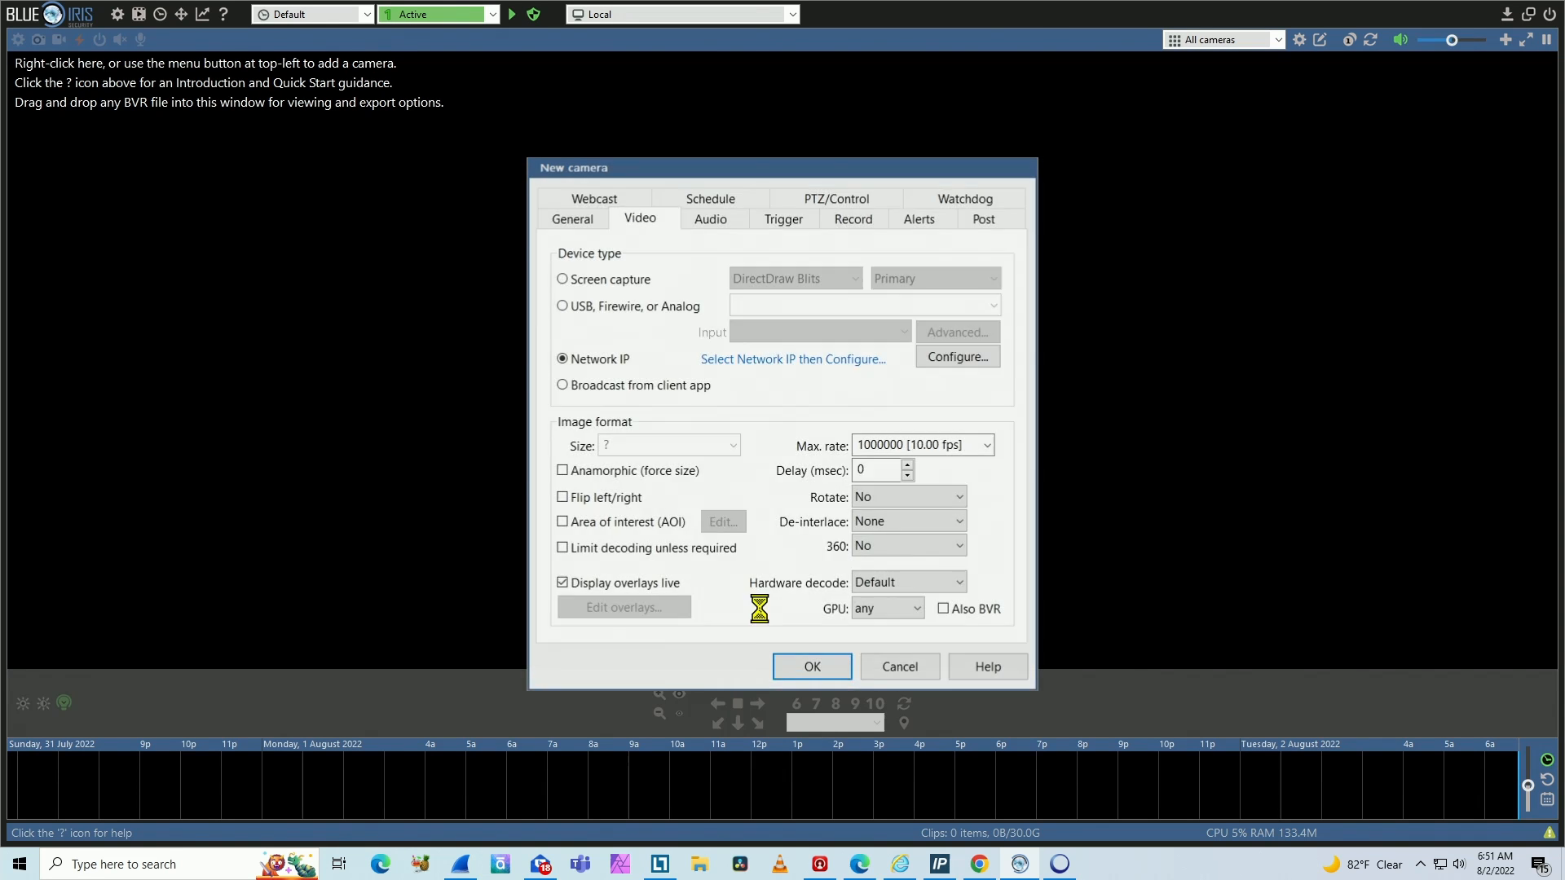
Step: Enter address 192.168.0.52 and user 'root', and start replacing the password
click(956, 356)
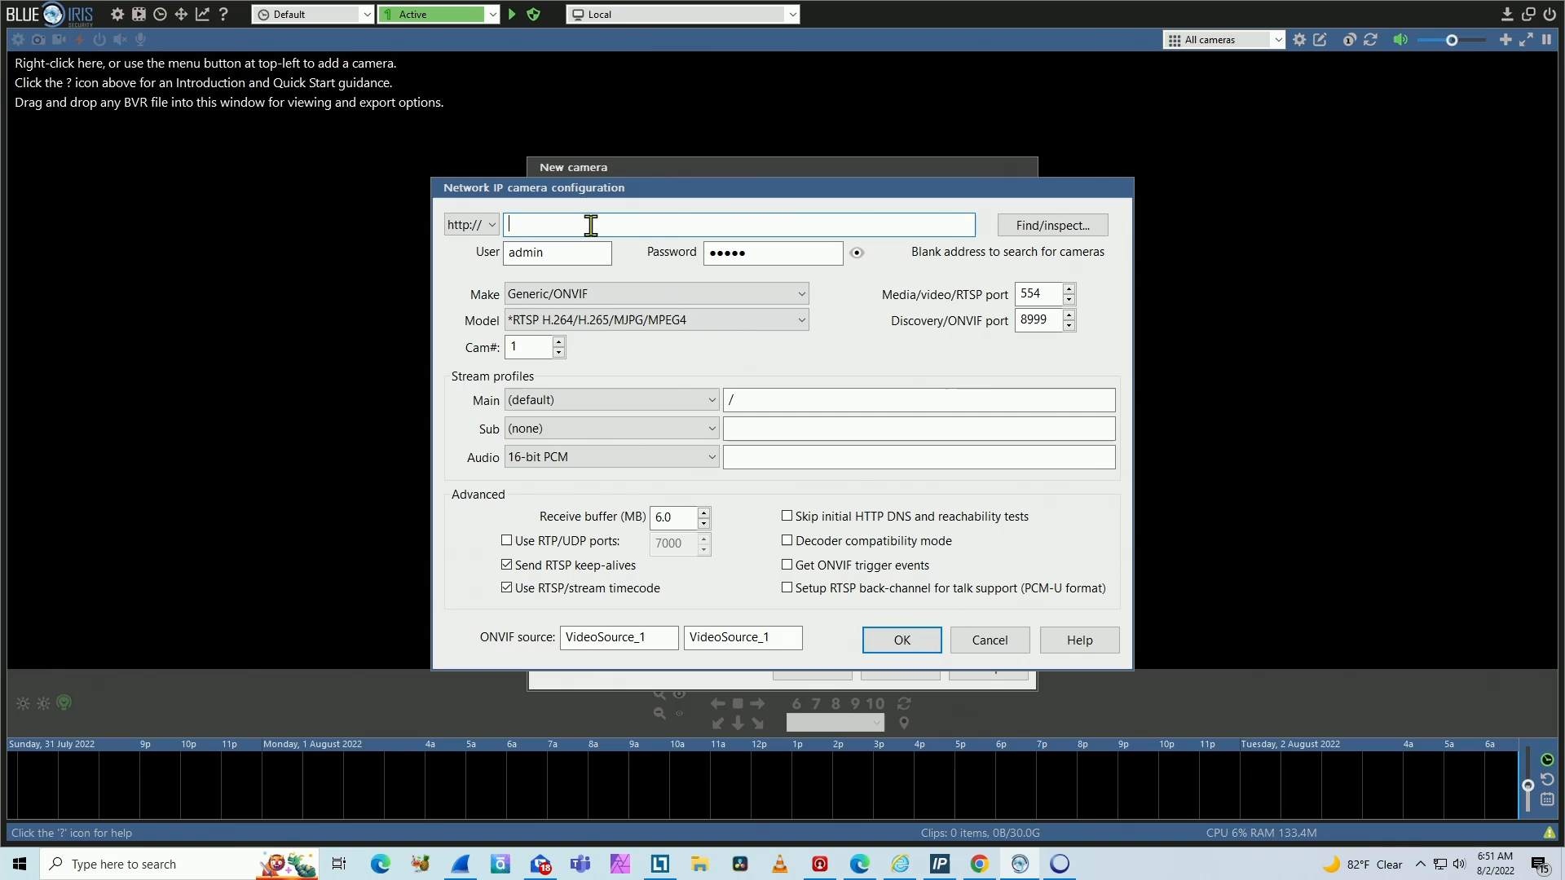
text(192.168.0.52)
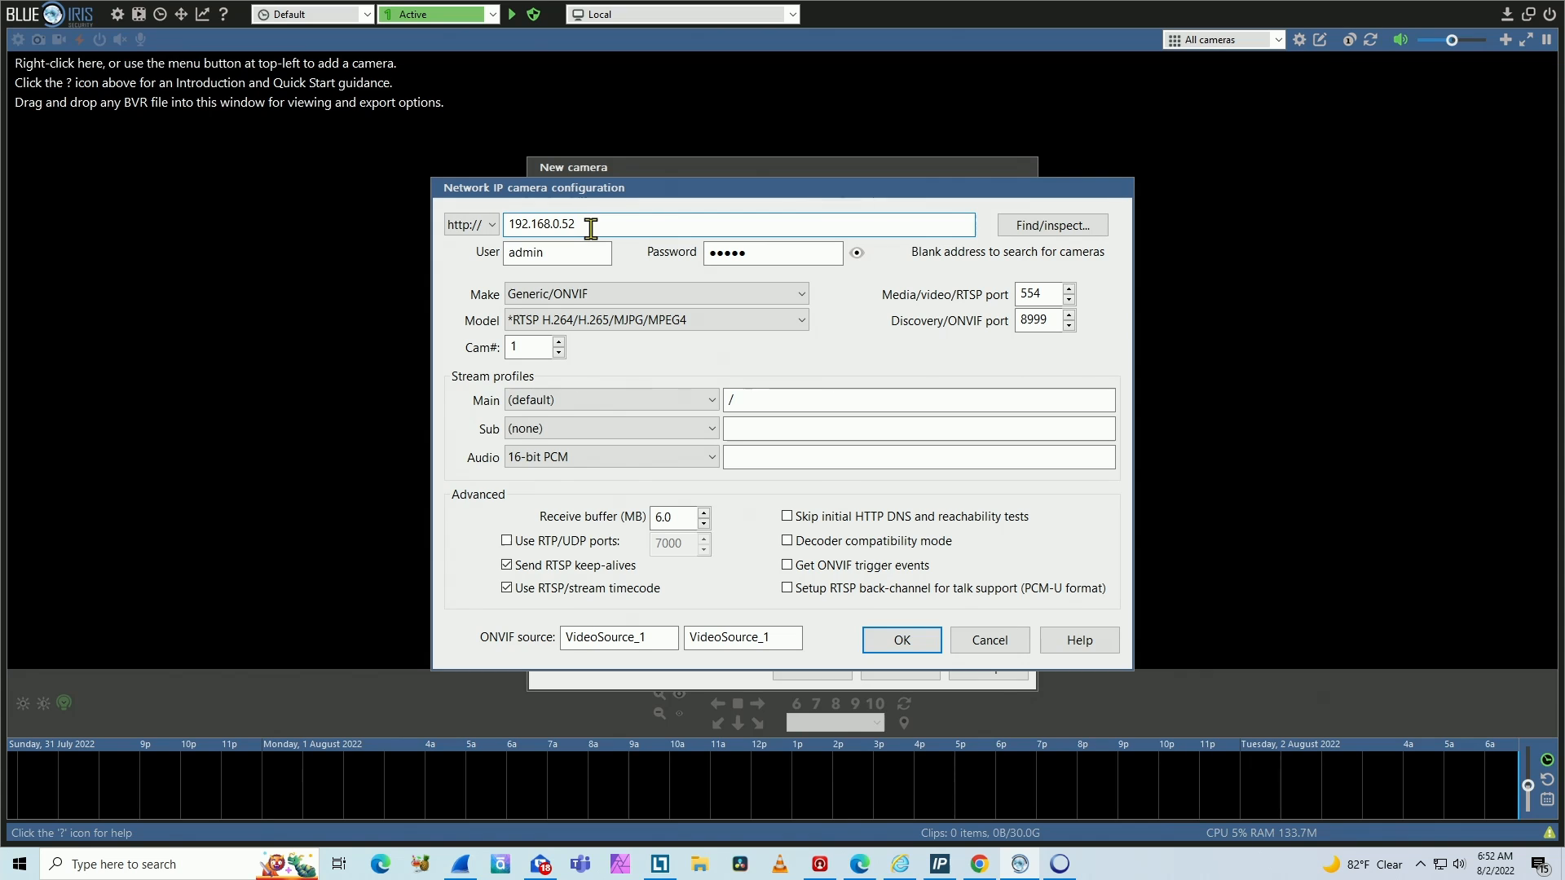
mouse_move(193, 160)
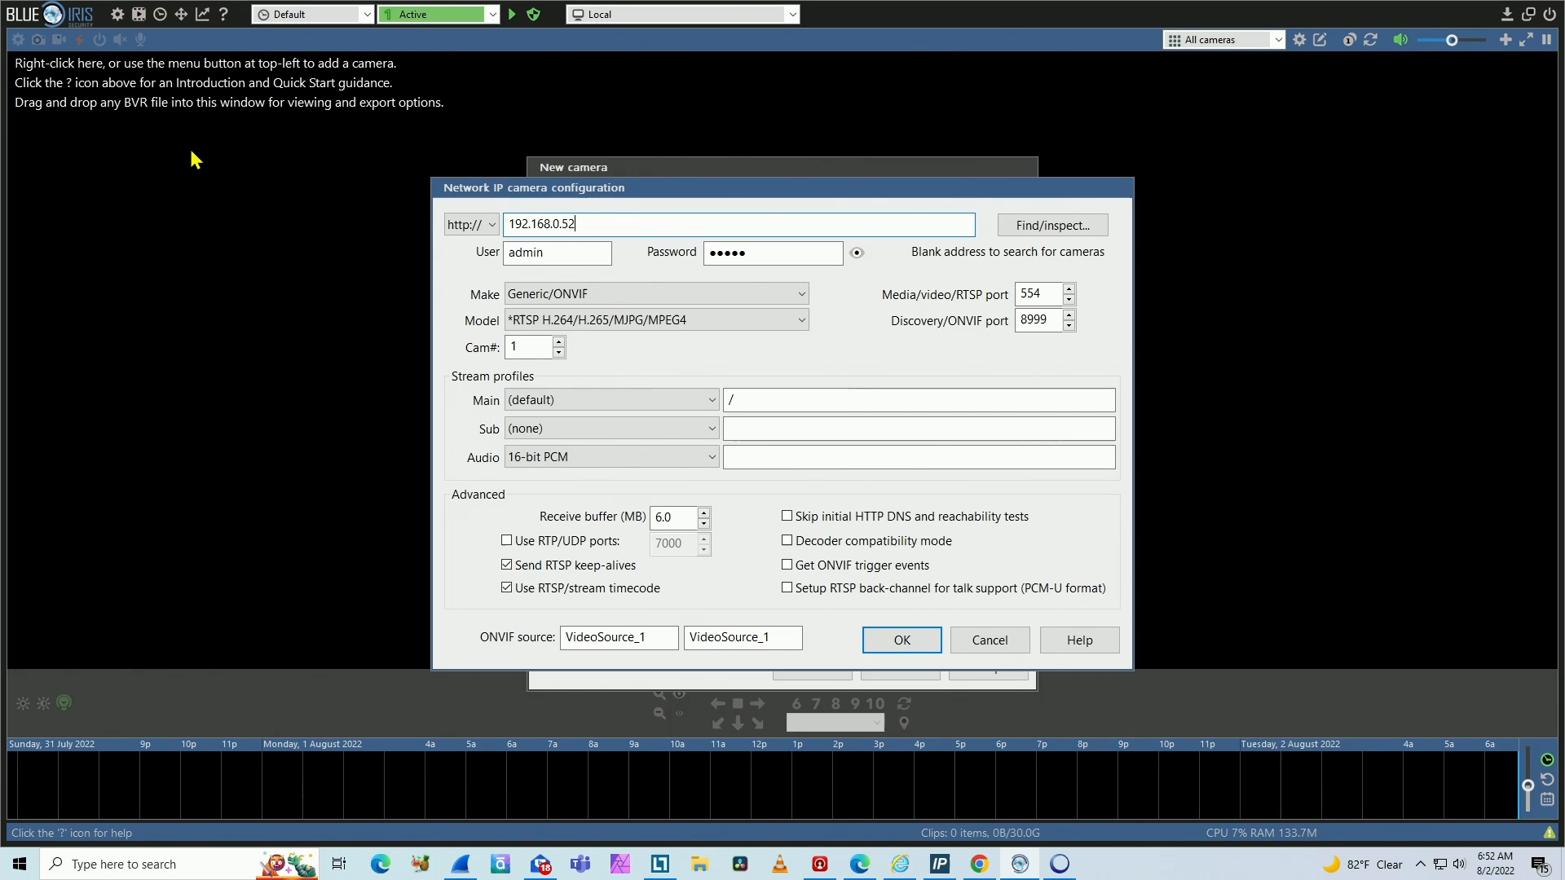
mouse_move(594, 293)
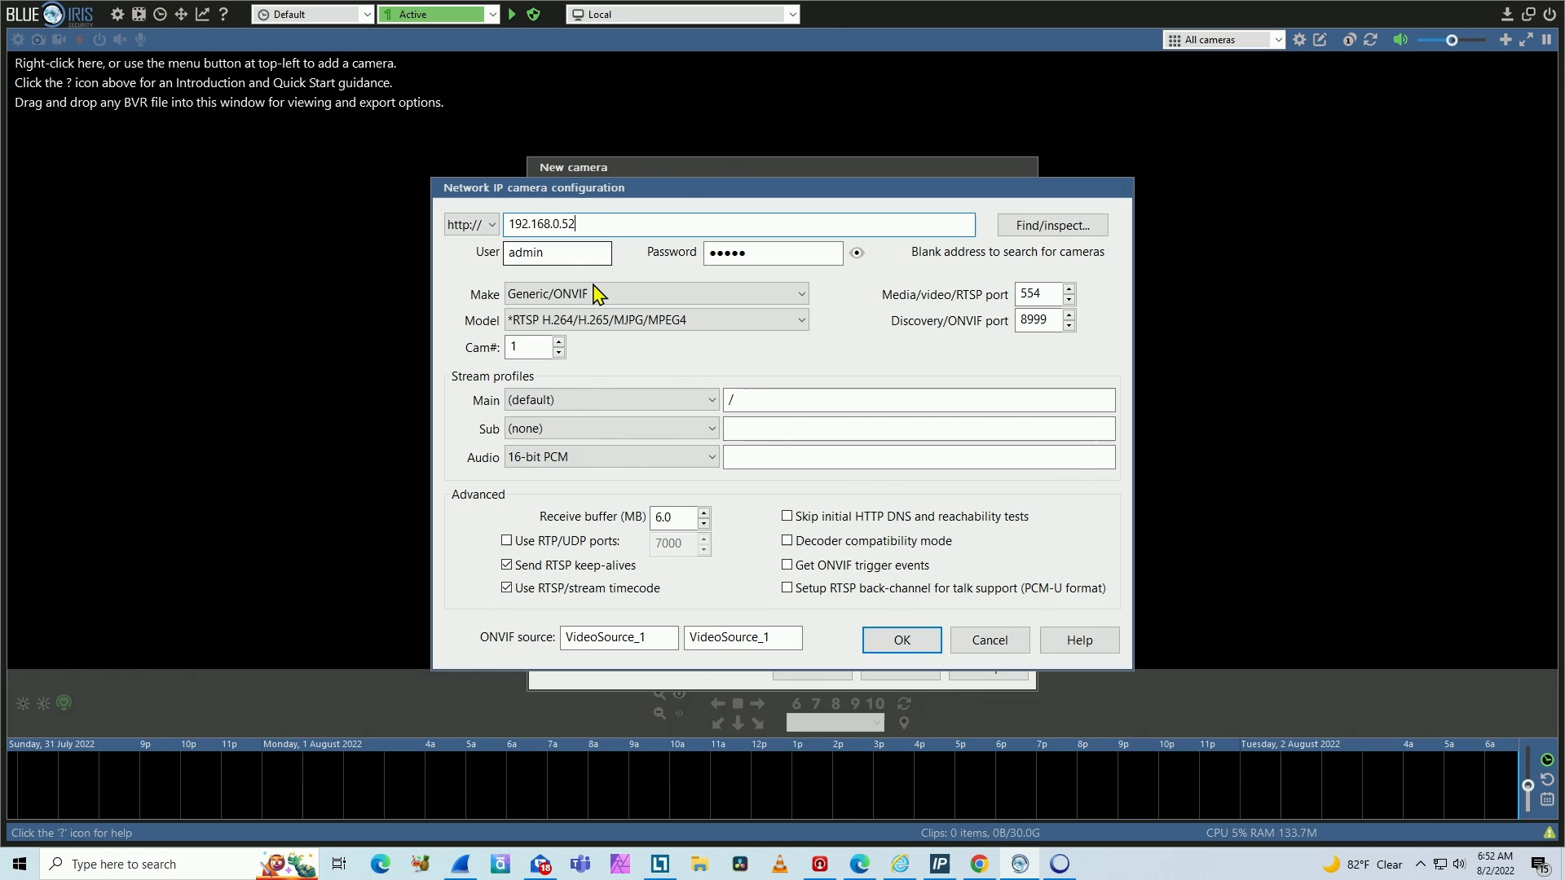
click(654, 294)
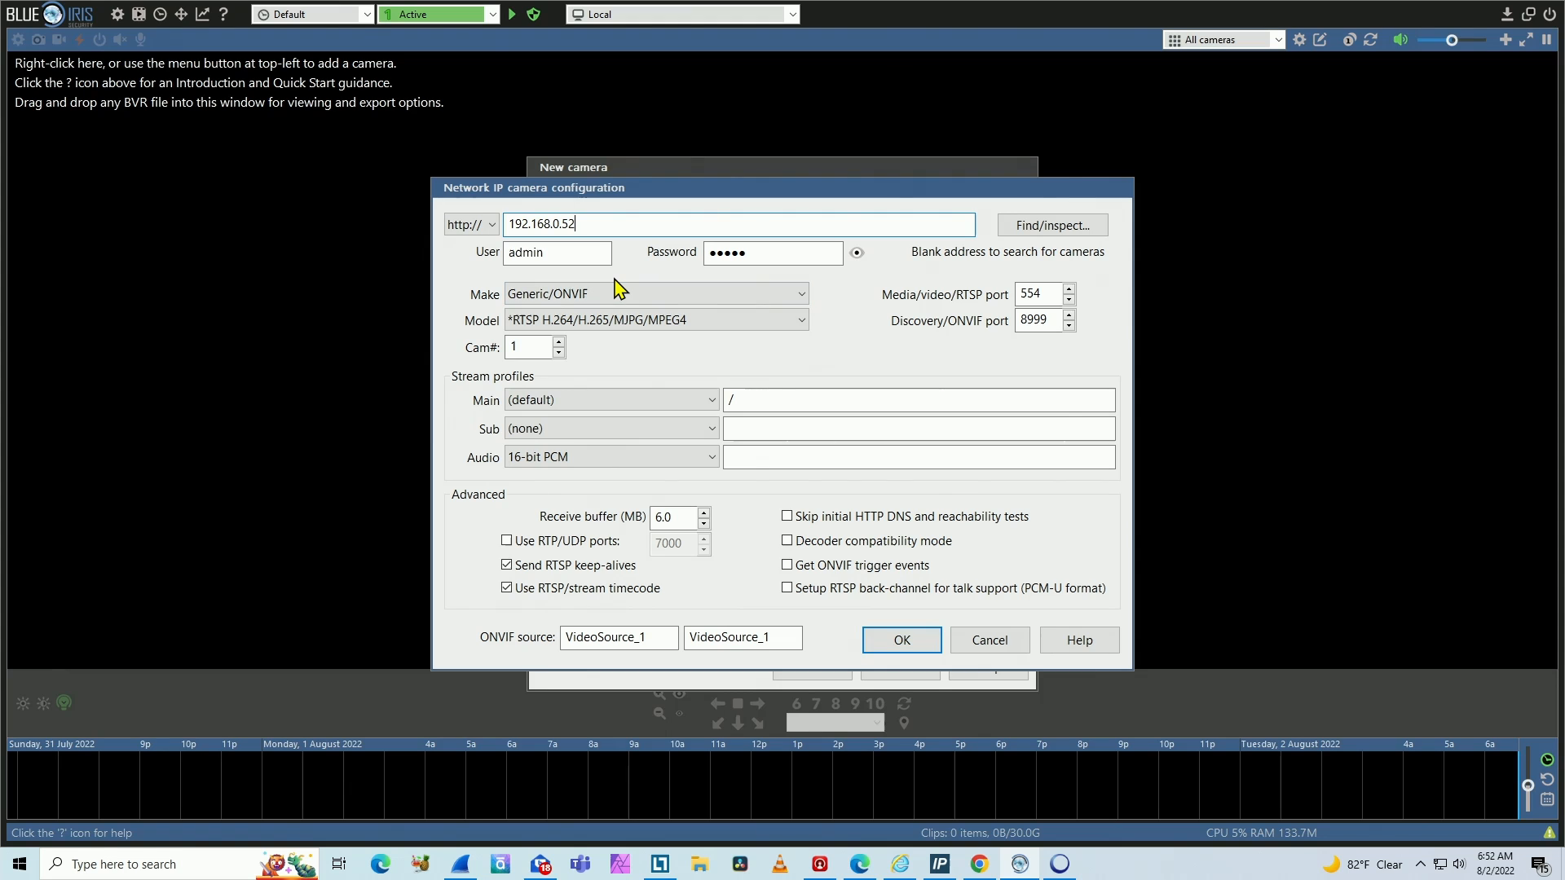
double_click(556, 253)
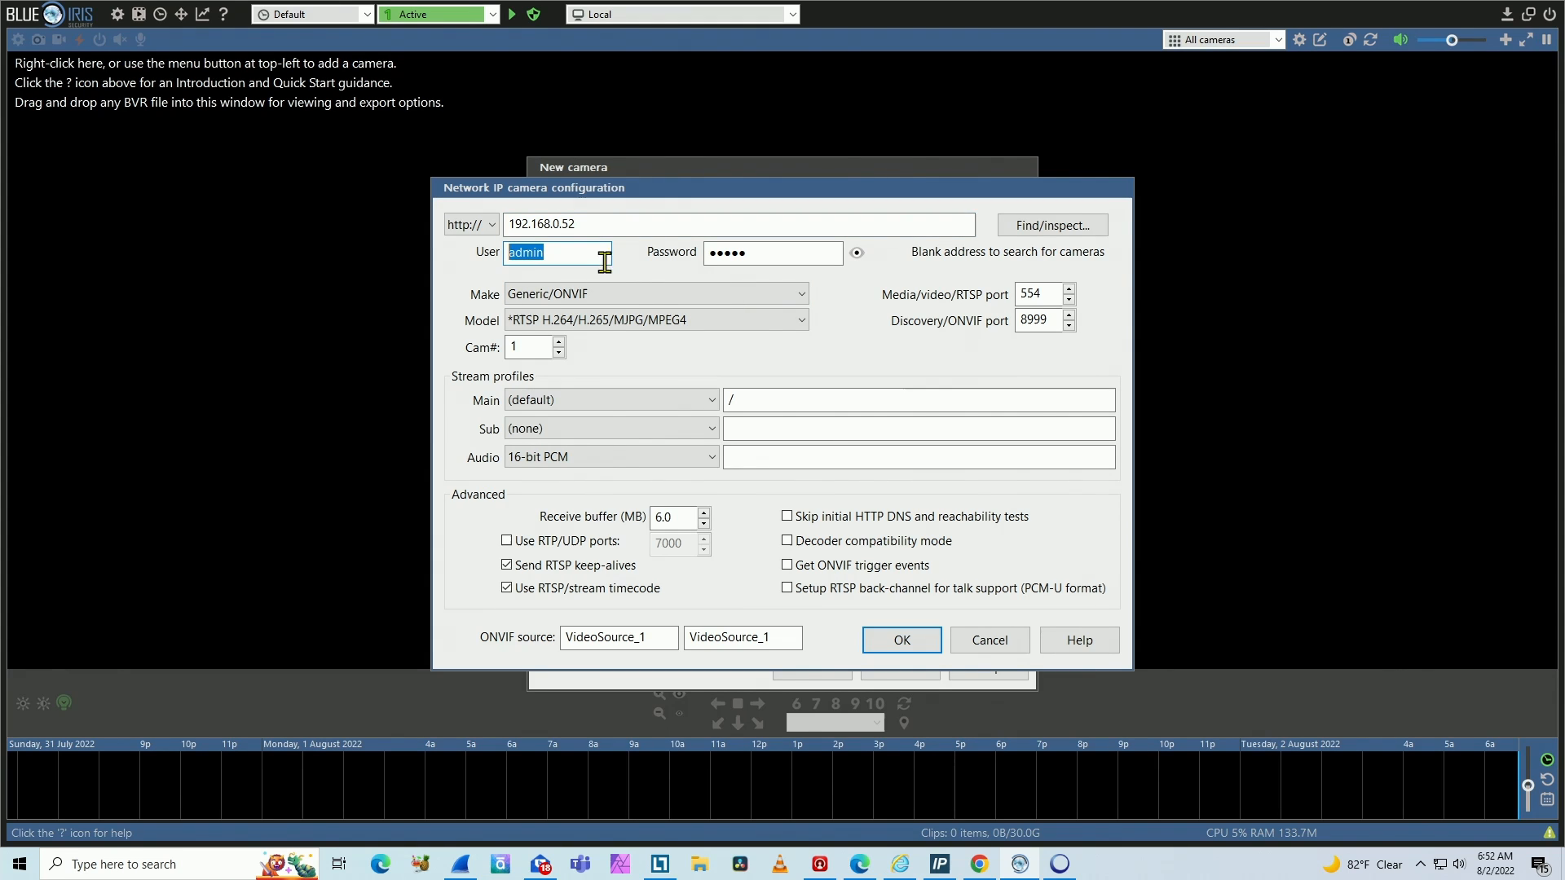
text(root)
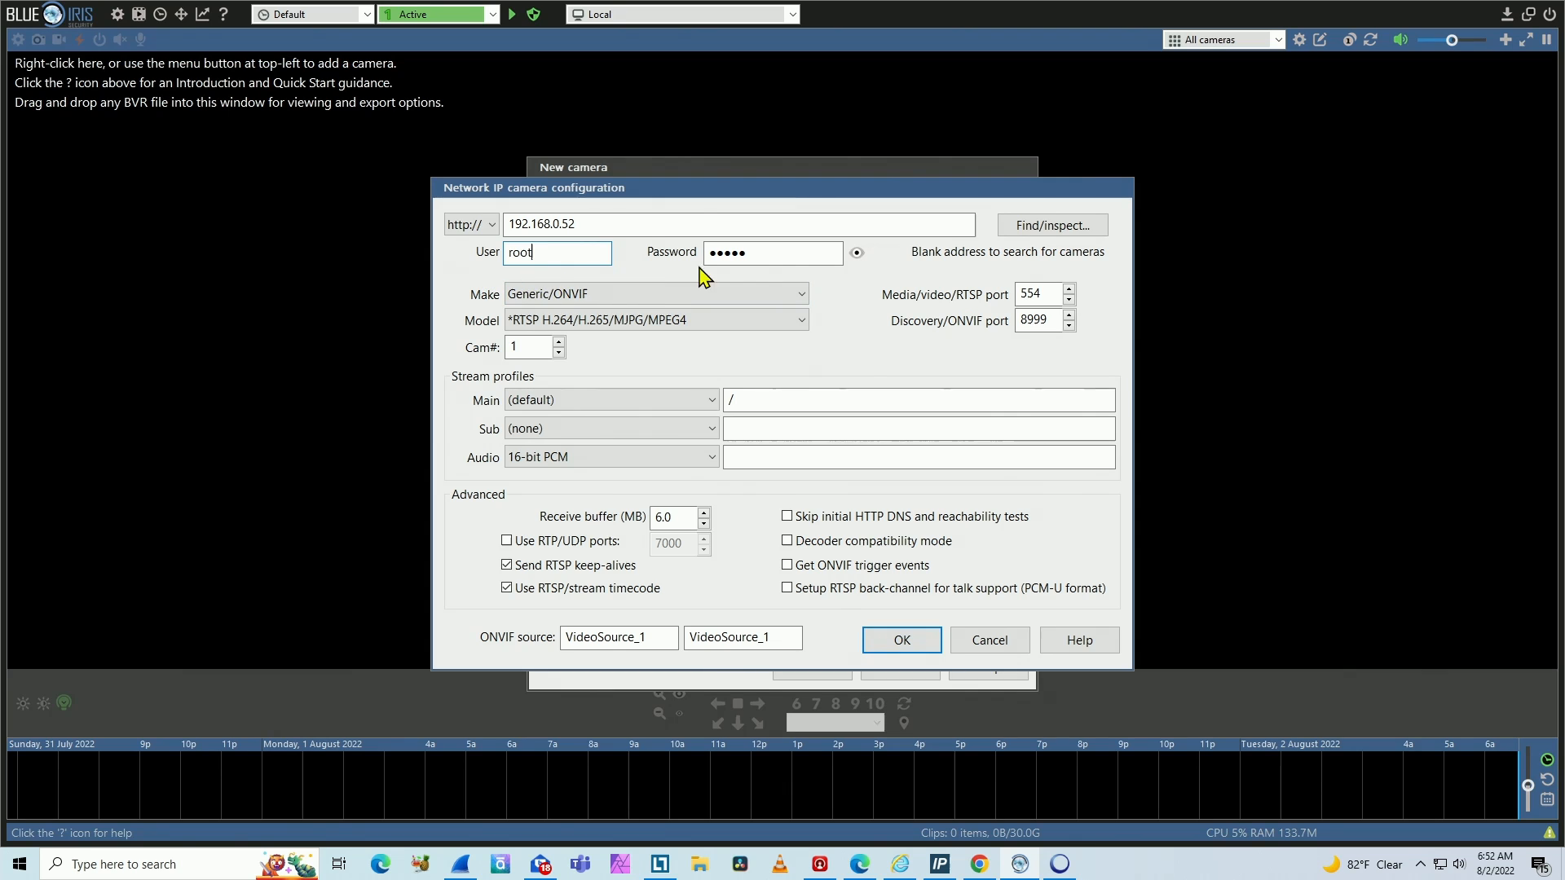
click(772, 252)
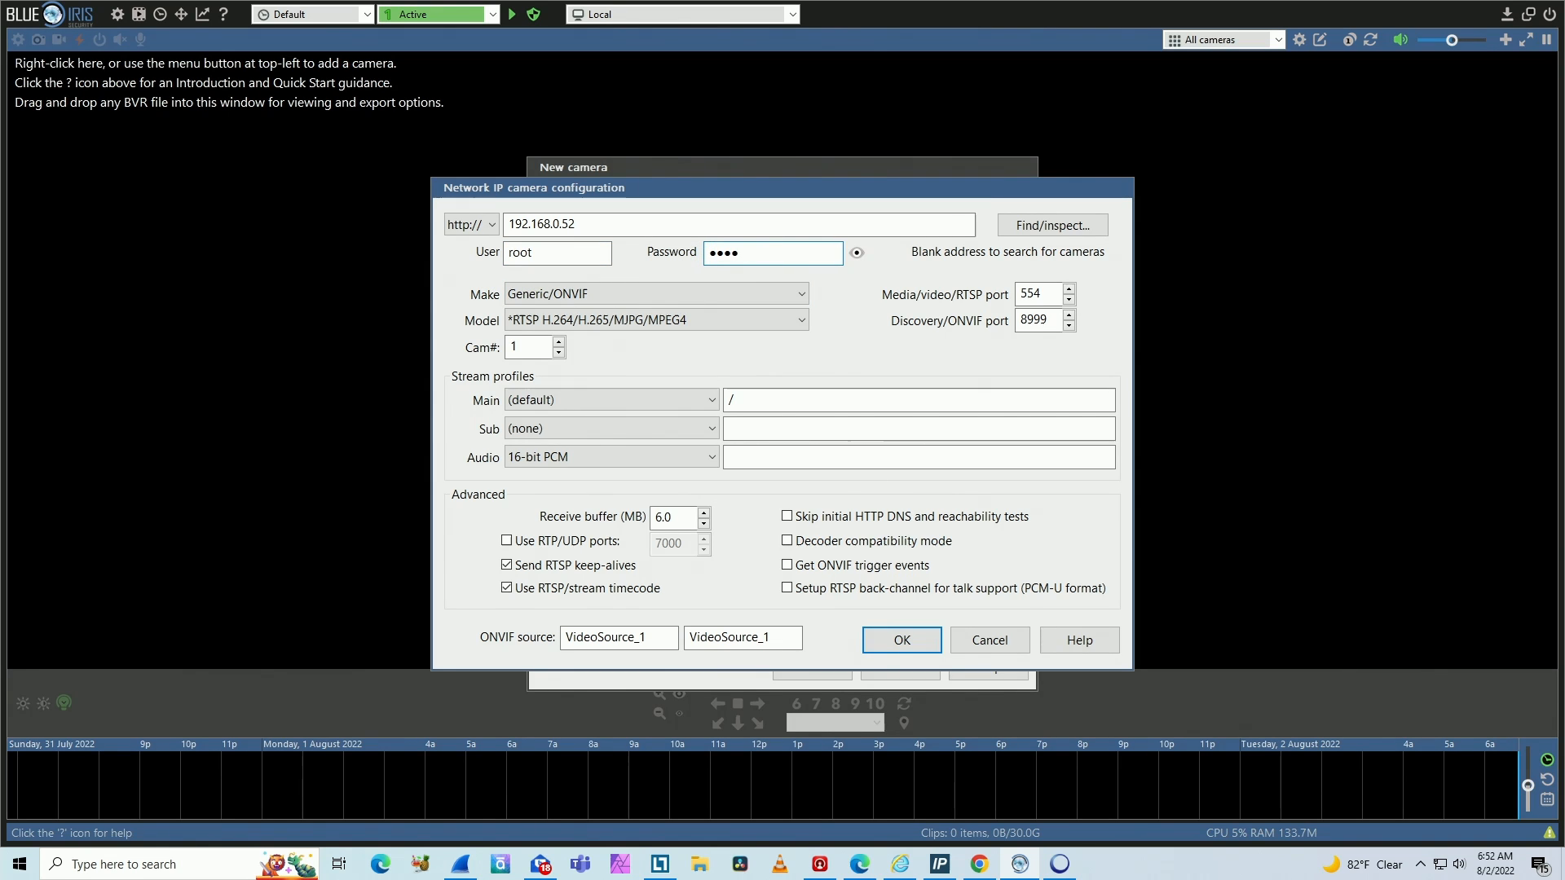
mouse_move(858, 329)
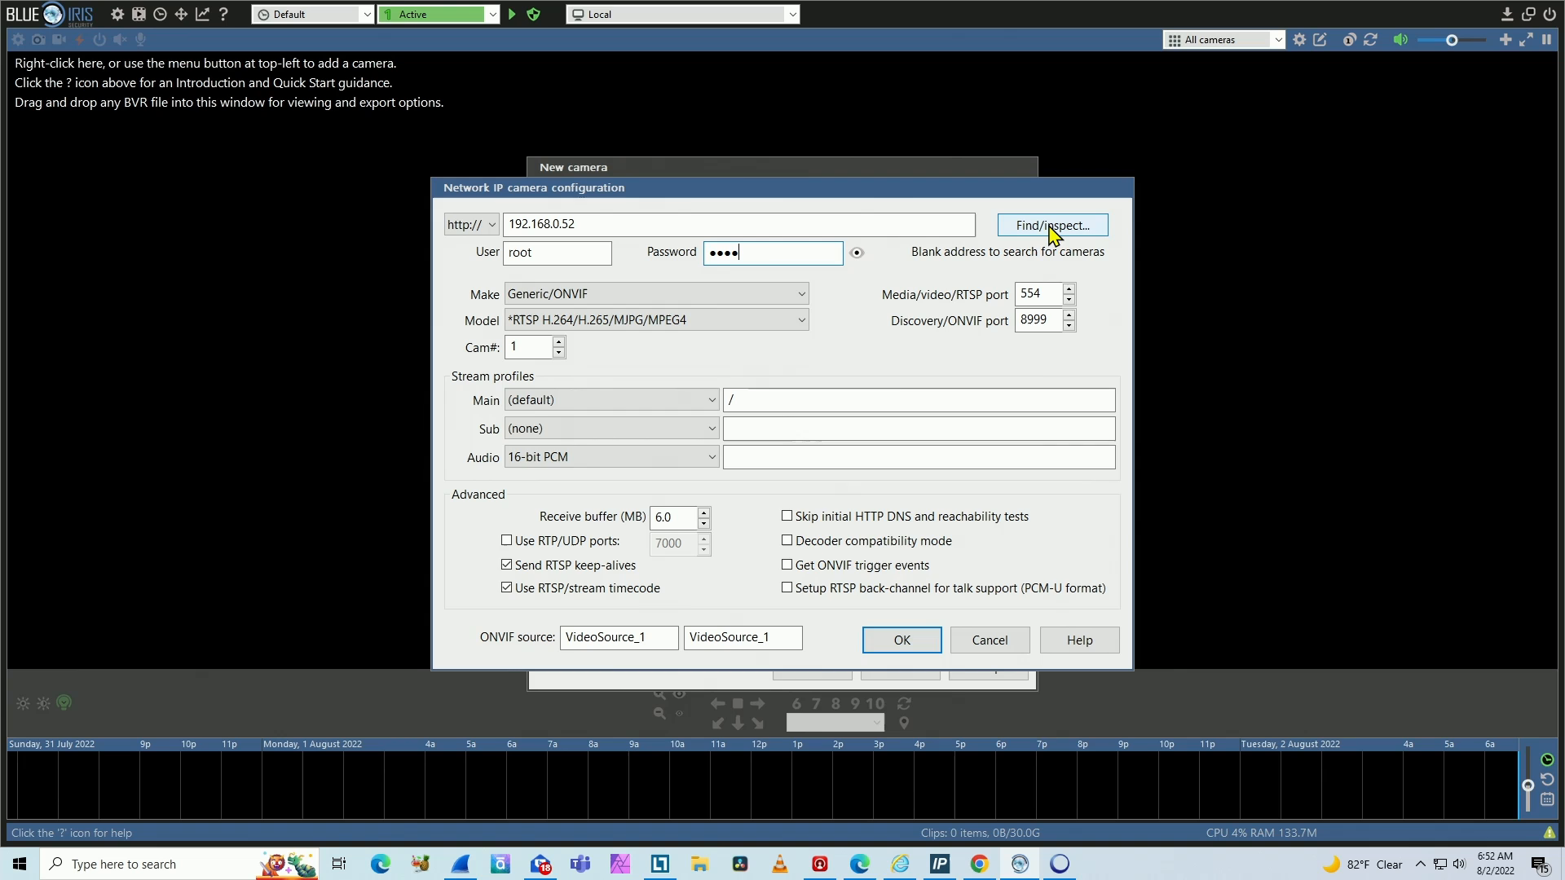
Step: Run Find/inspect to probe the camera at 192.168.0.52
click(1051, 224)
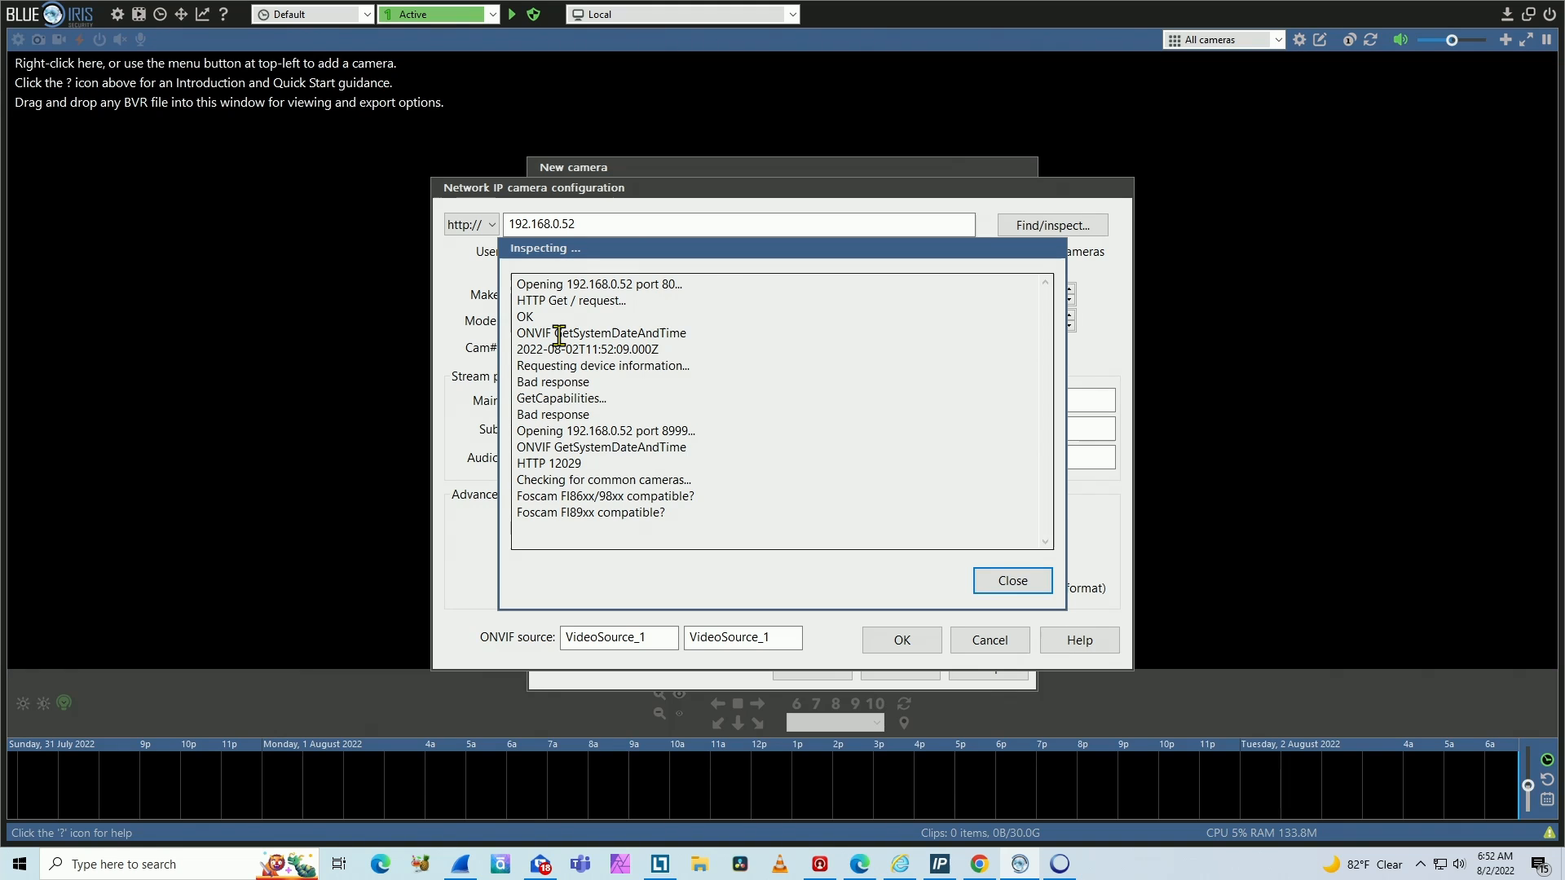
mouse_move(668, 320)
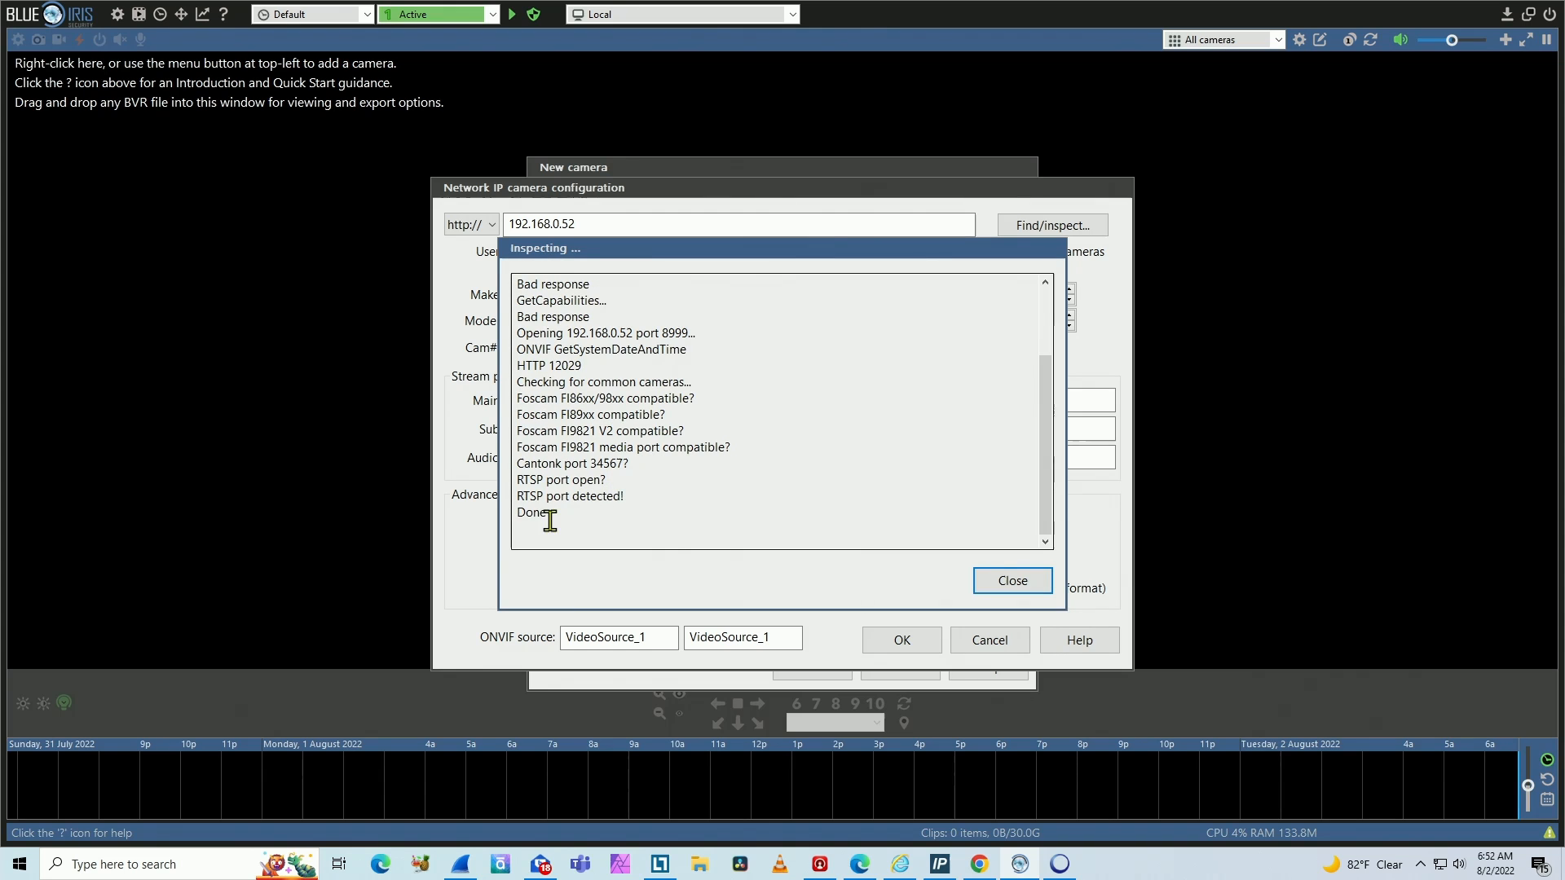
mouse_move(703, 533)
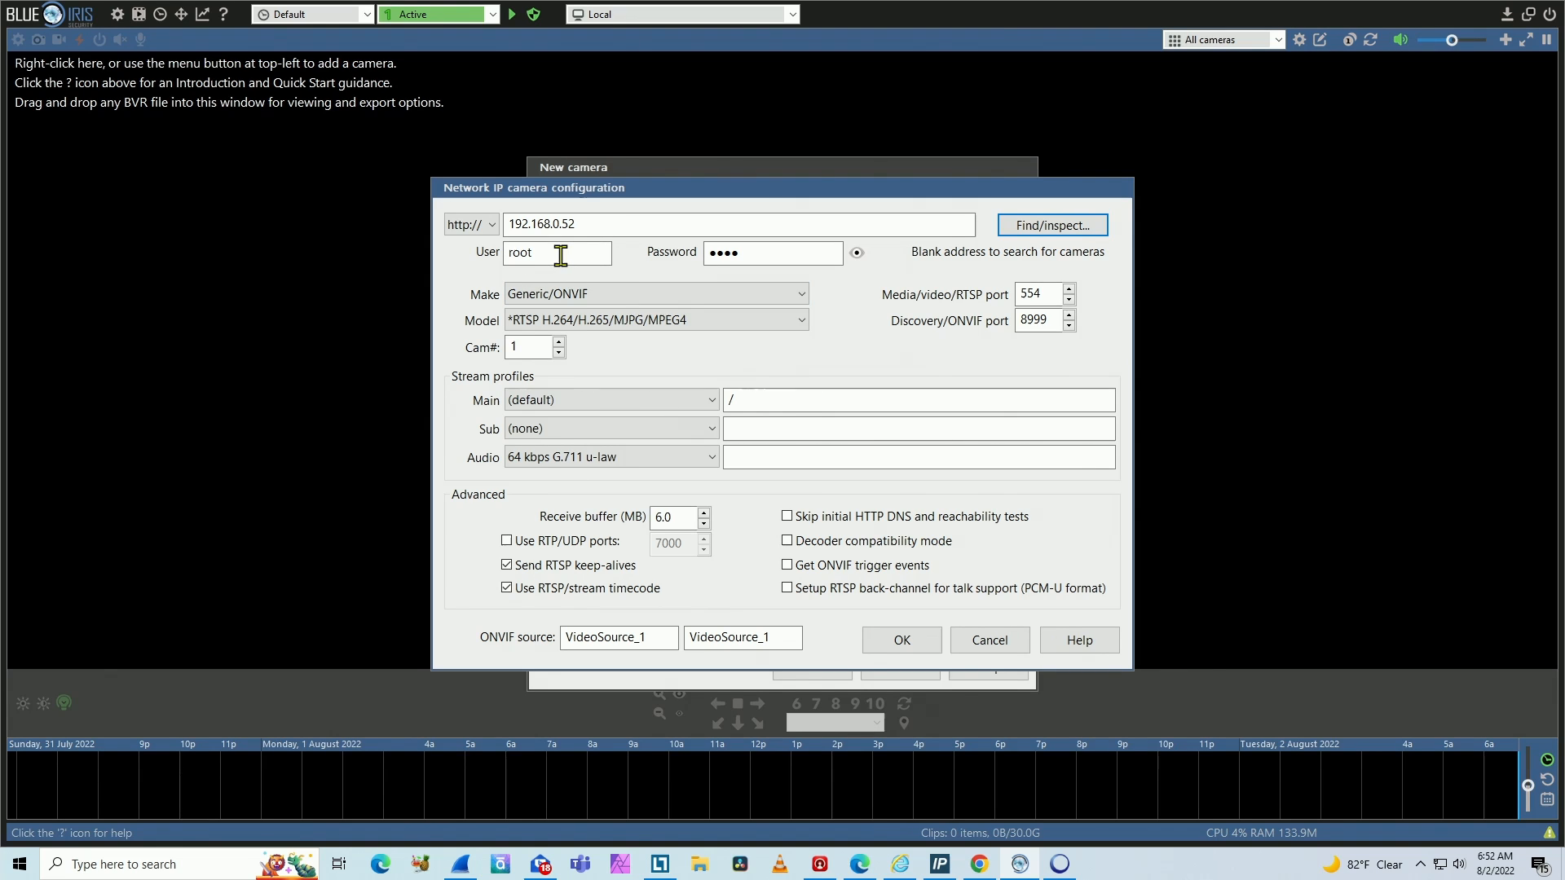
mouse_move(624, 262)
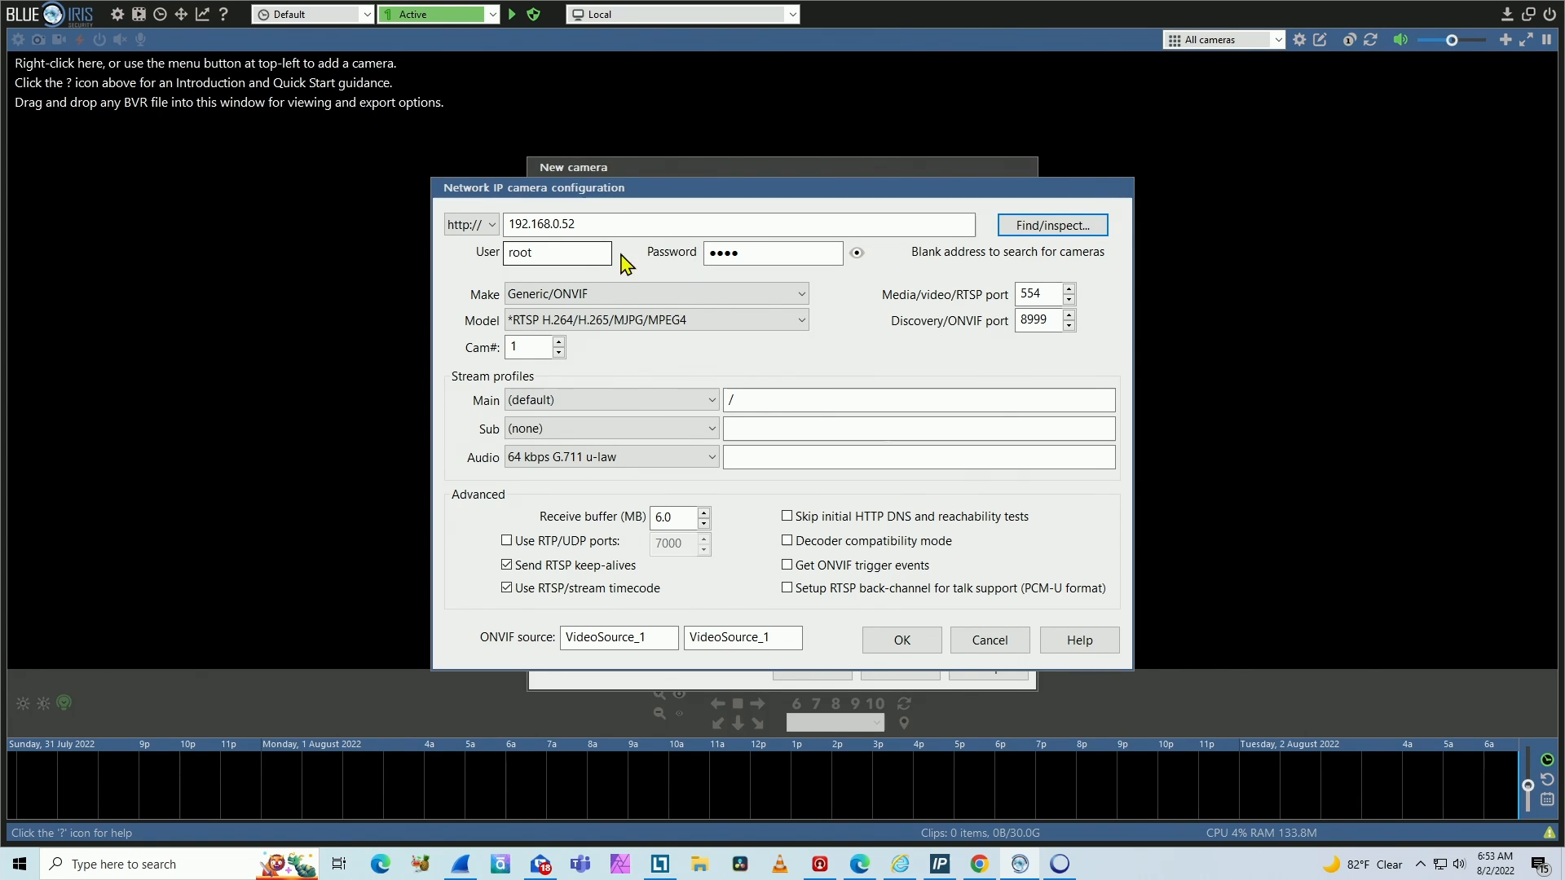
Step: Choose Axis from the Make list, which fills in the M/P/Q series H.264 model
click(654, 293)
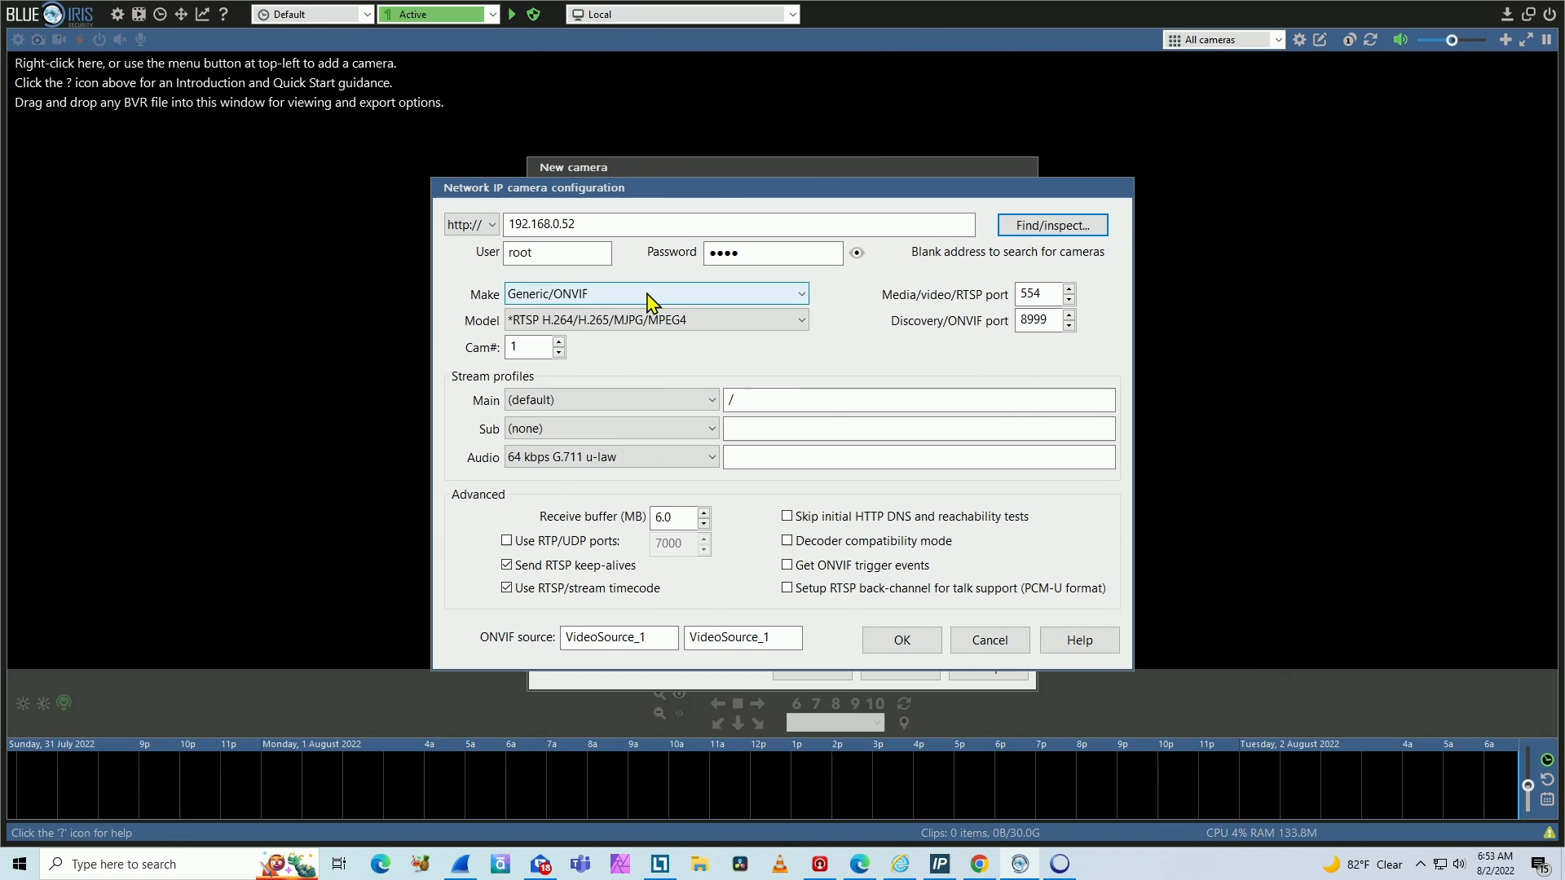
click(654, 293)
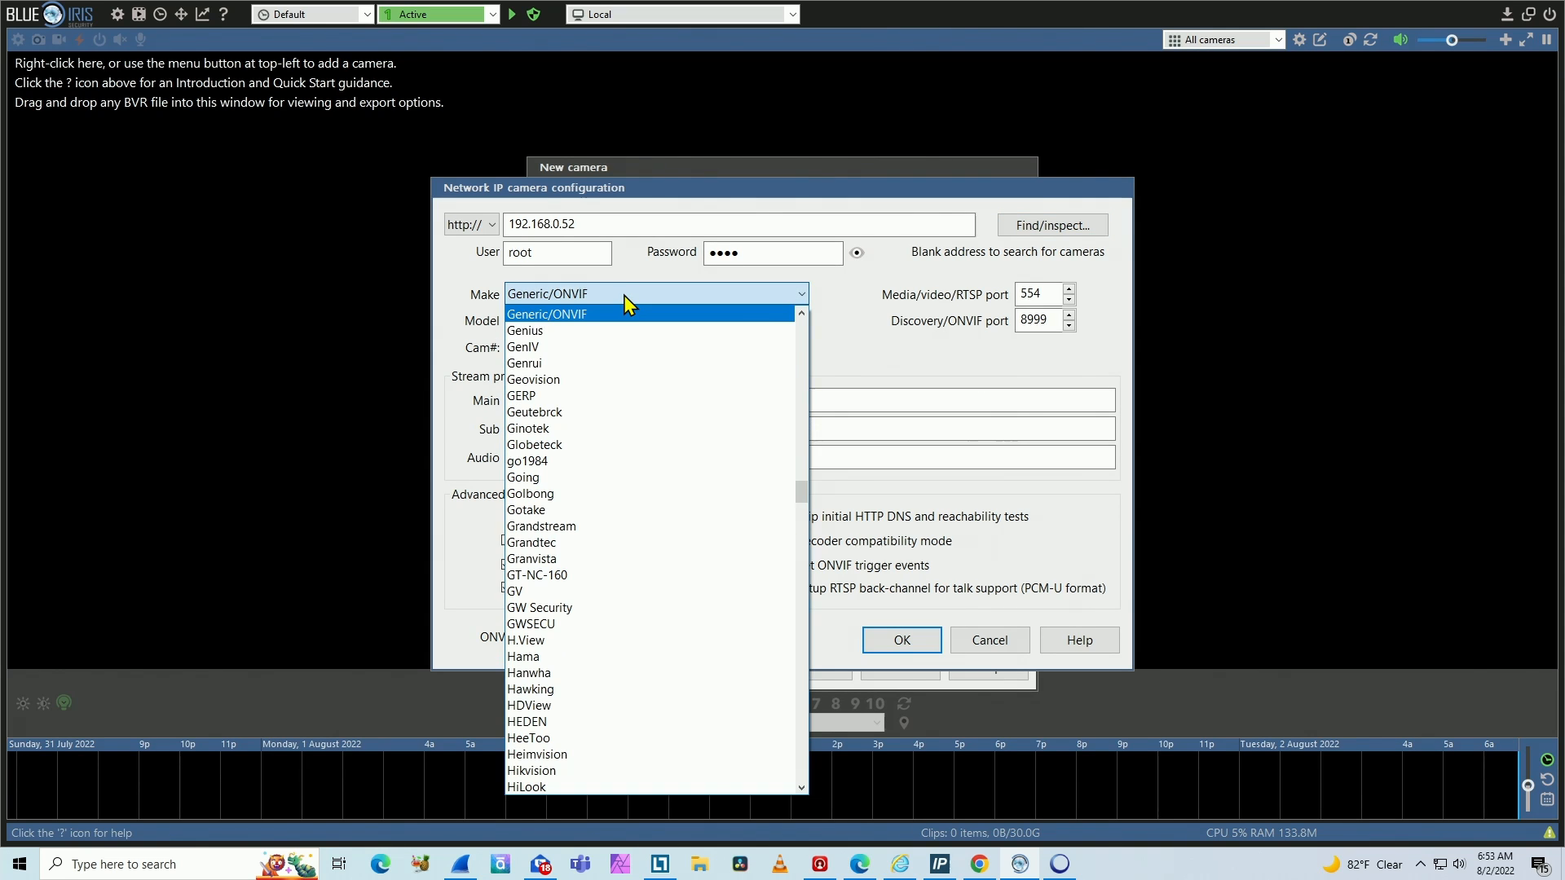
scroll(down, 3)
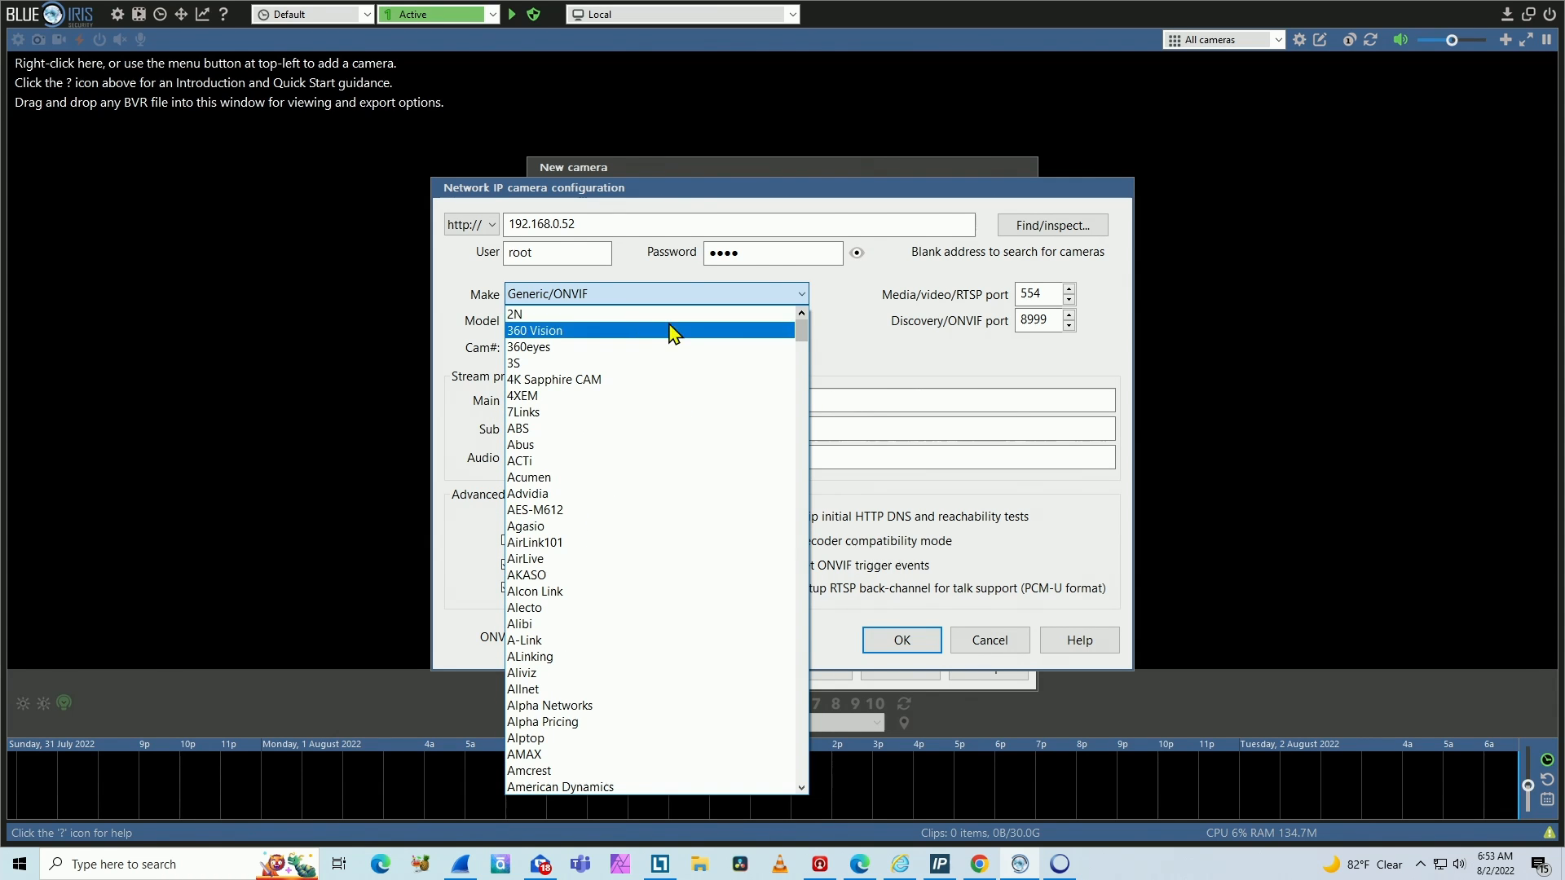
mouse_move(587, 591)
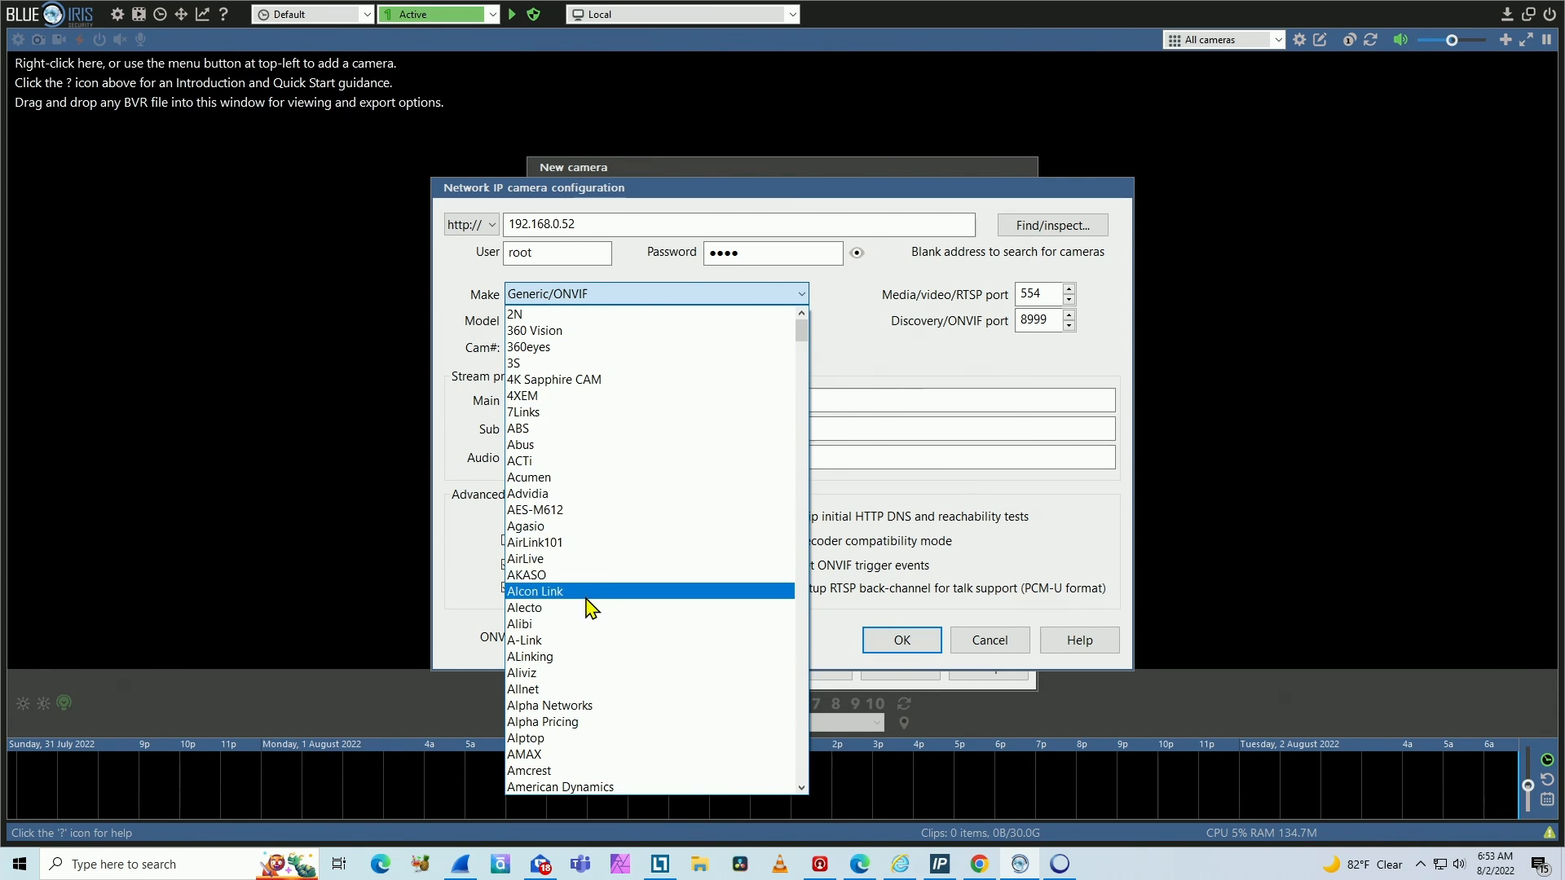
scroll(down, 3)
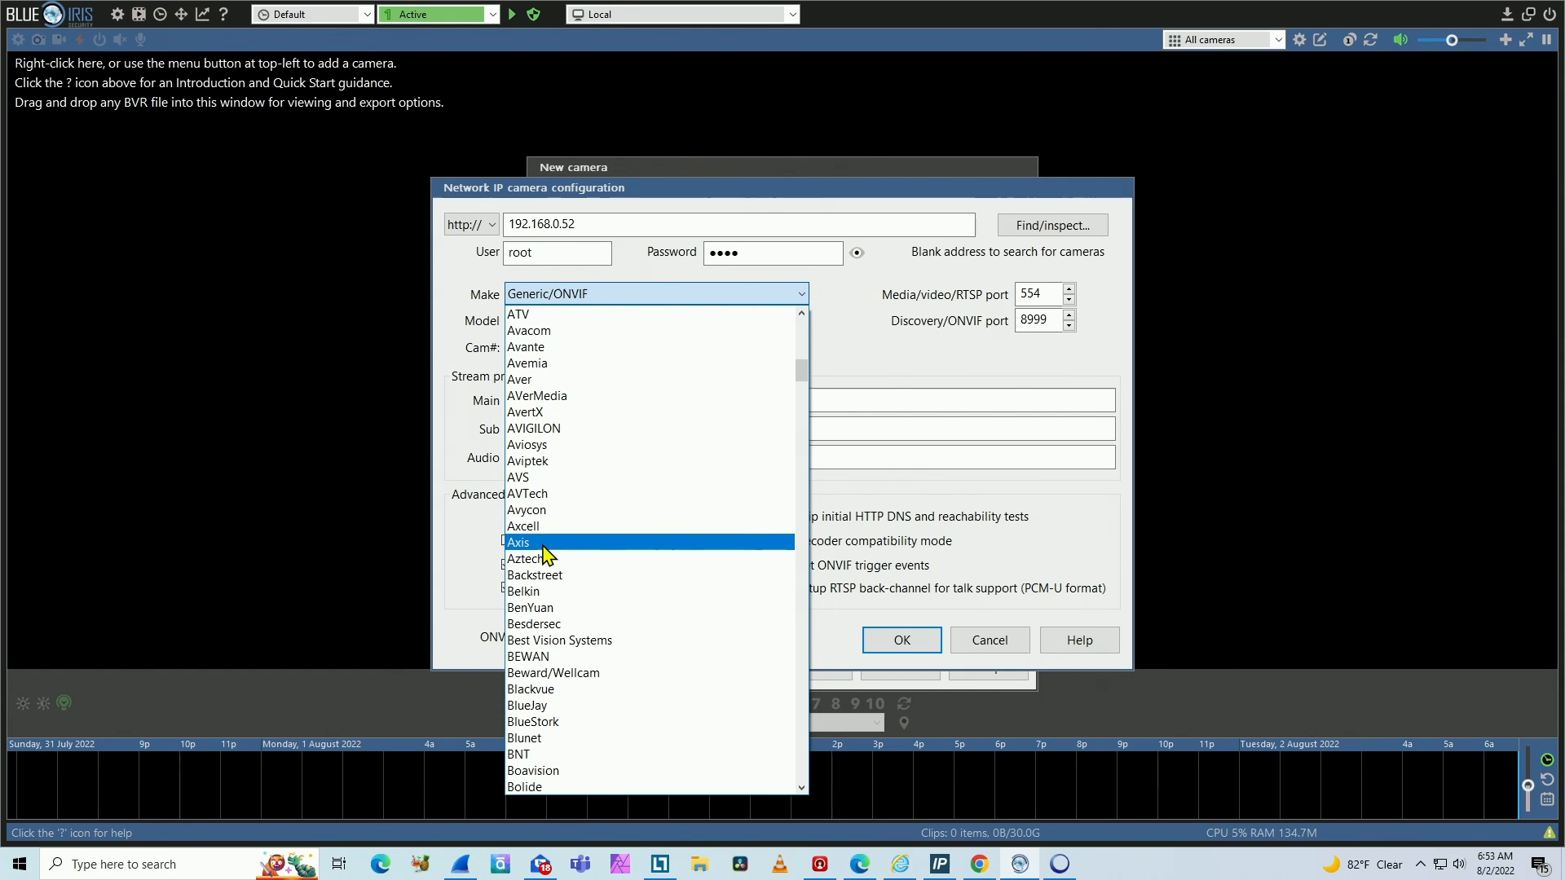
click(518, 542)
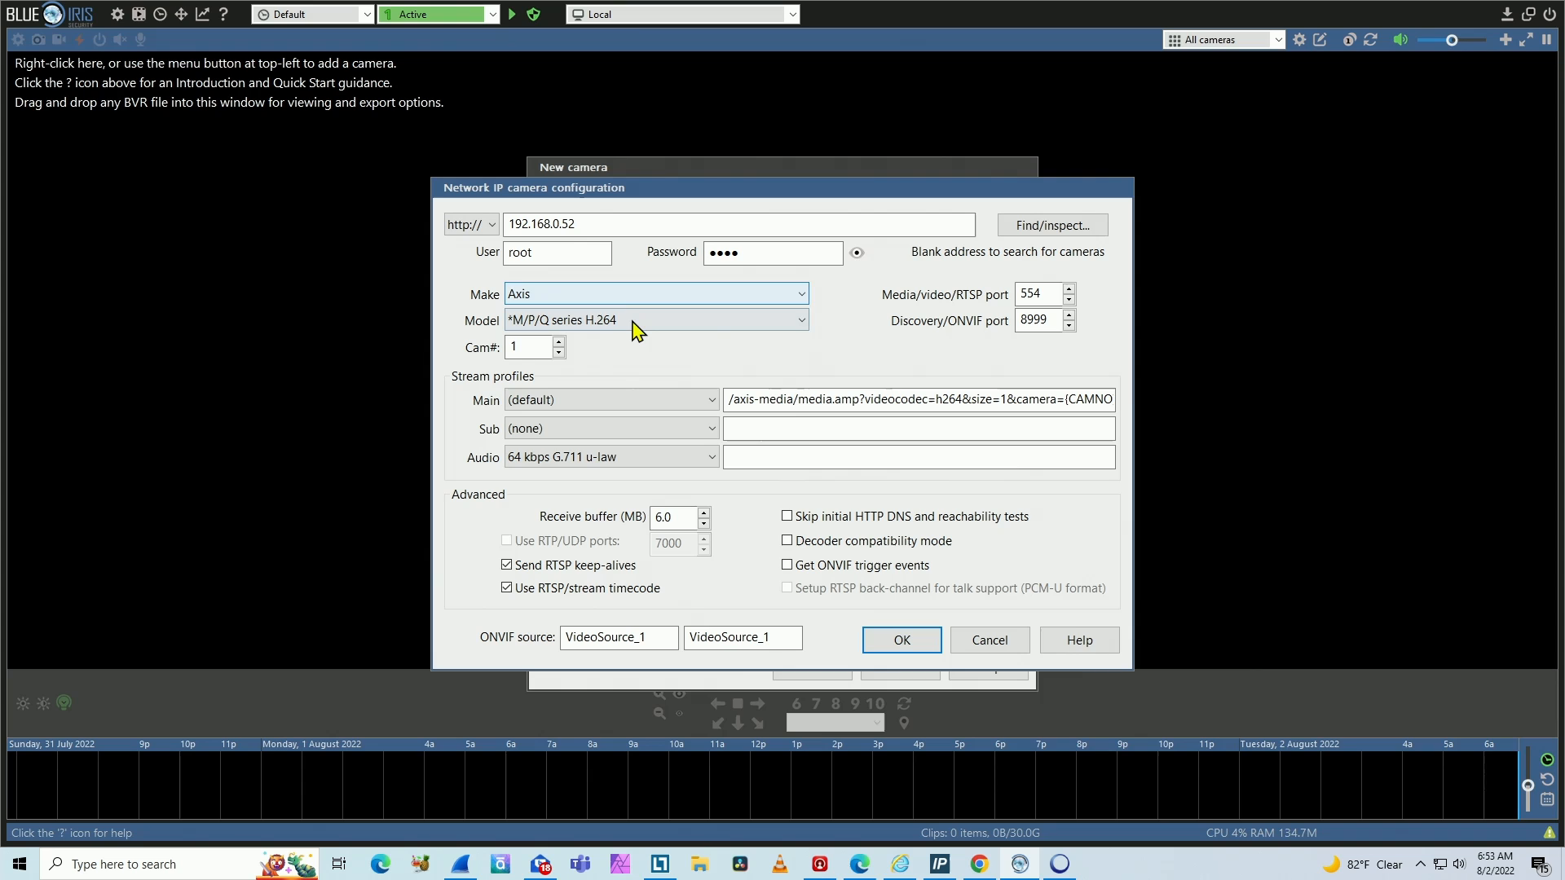
click(656, 319)
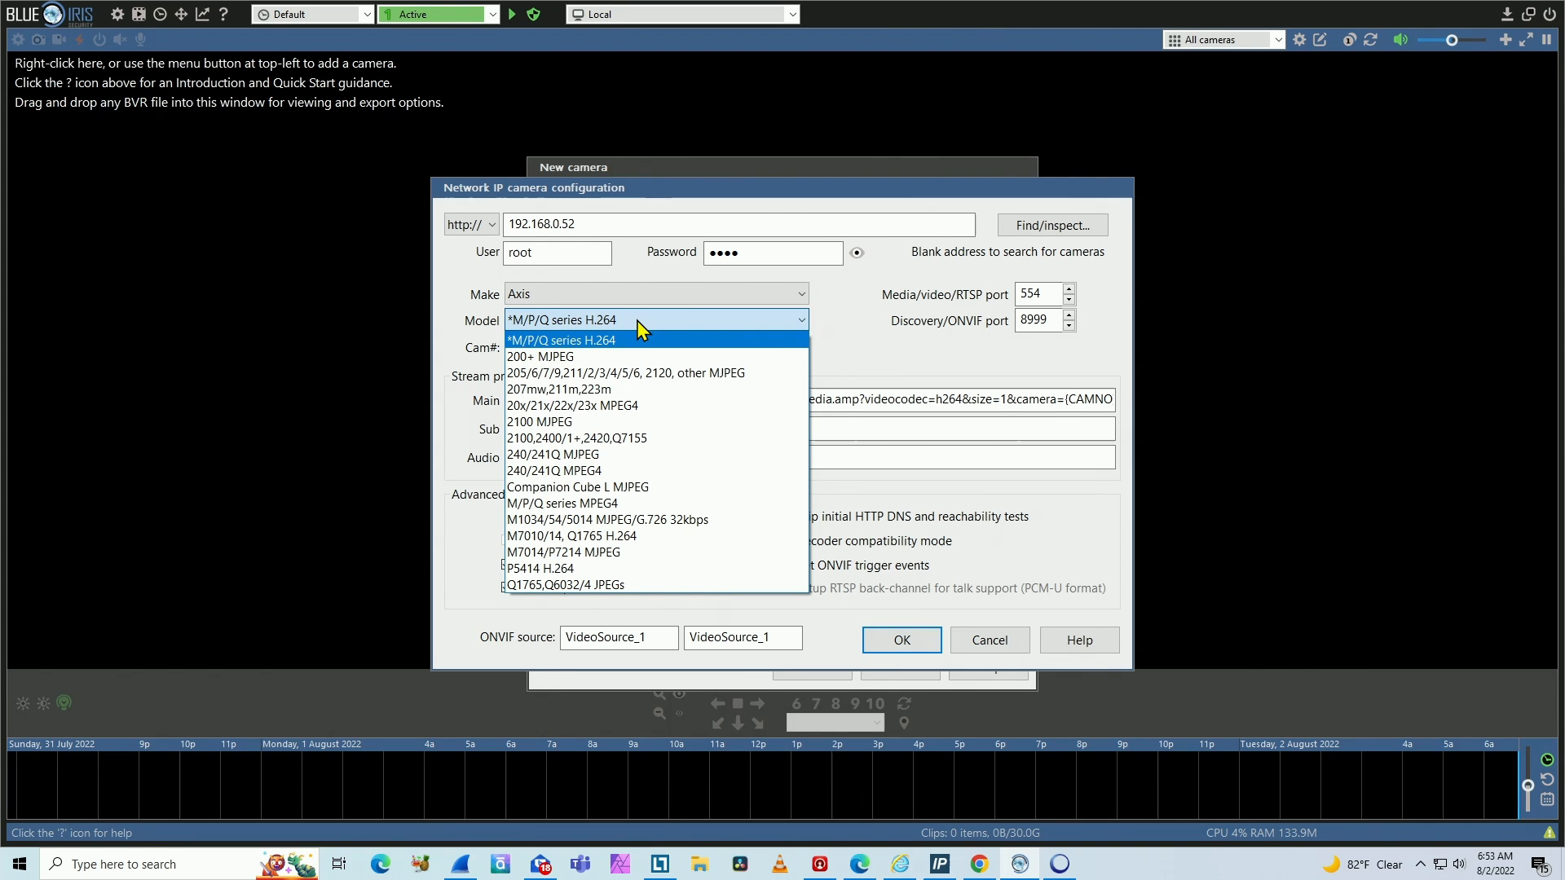
mouse_move(629, 356)
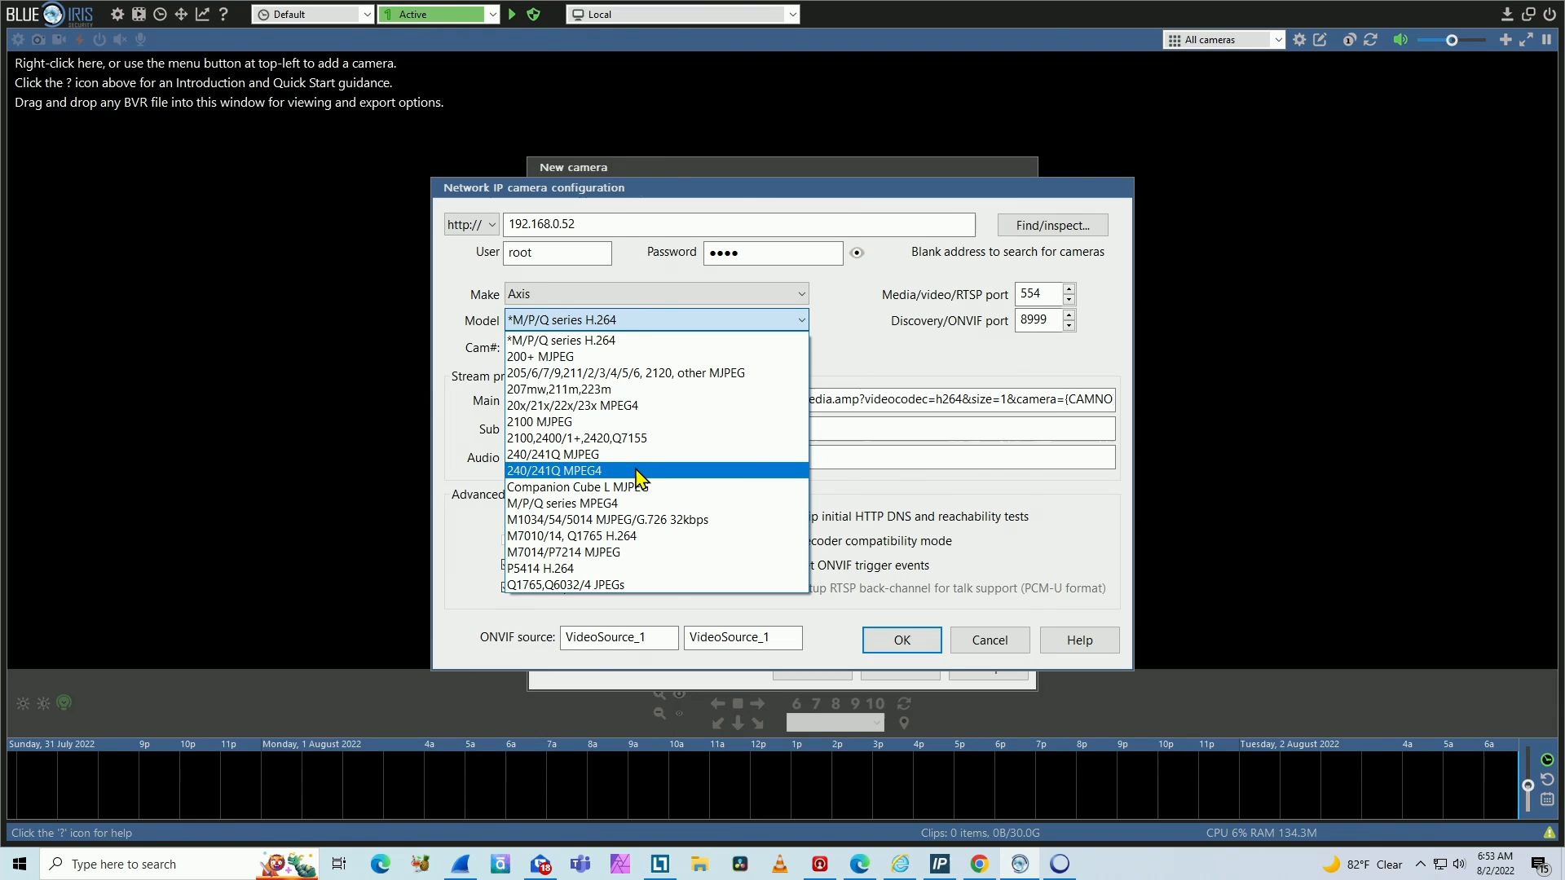
mouse_move(626, 568)
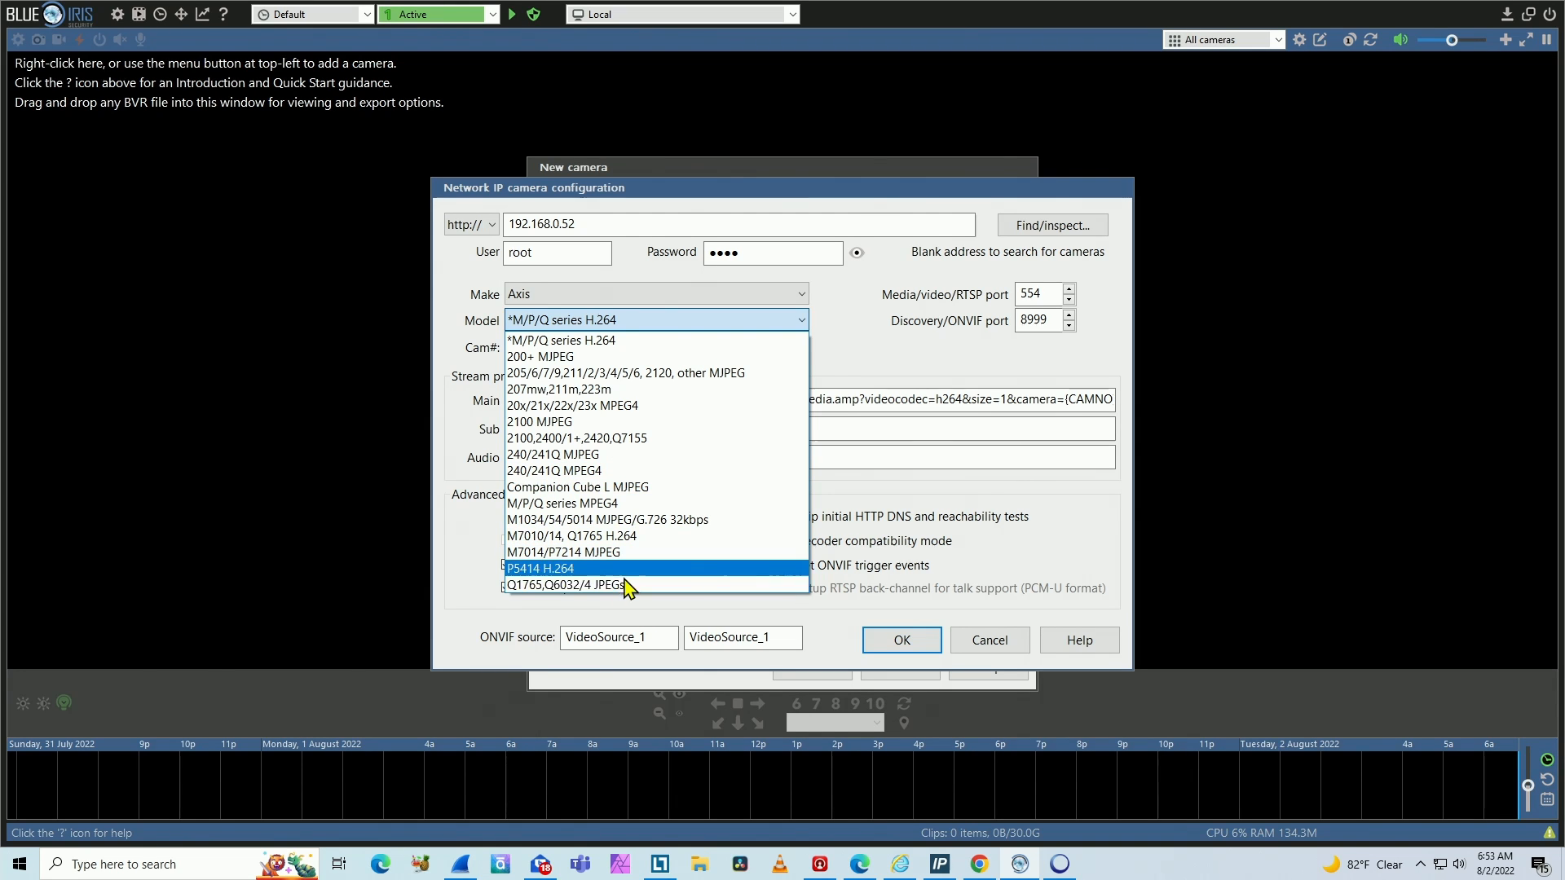
mouse_move(589, 551)
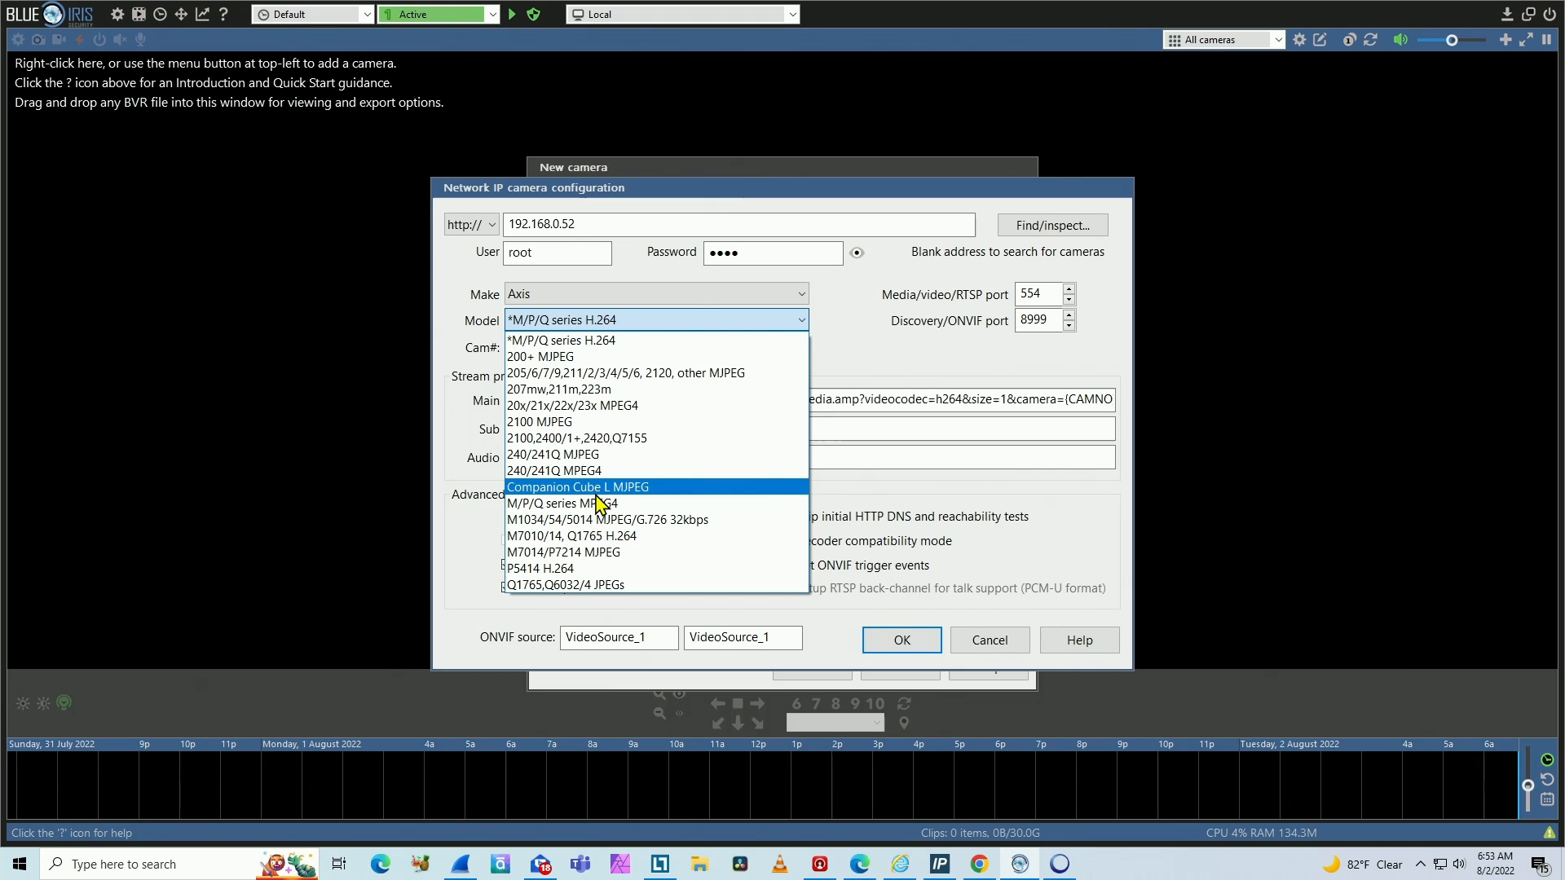
mouse_move(595, 586)
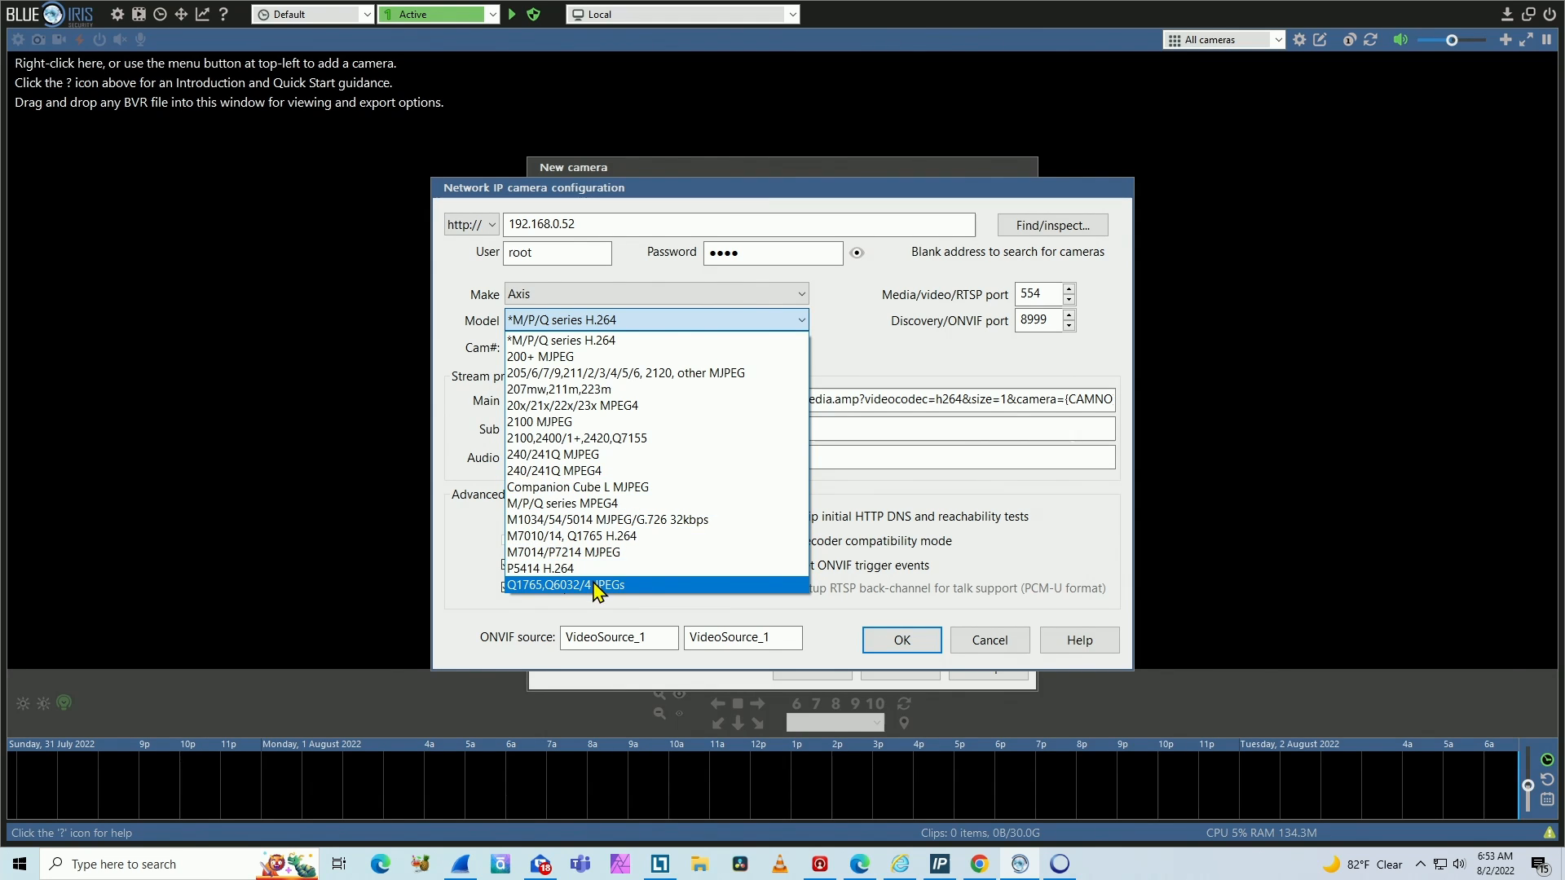
mouse_move(629, 588)
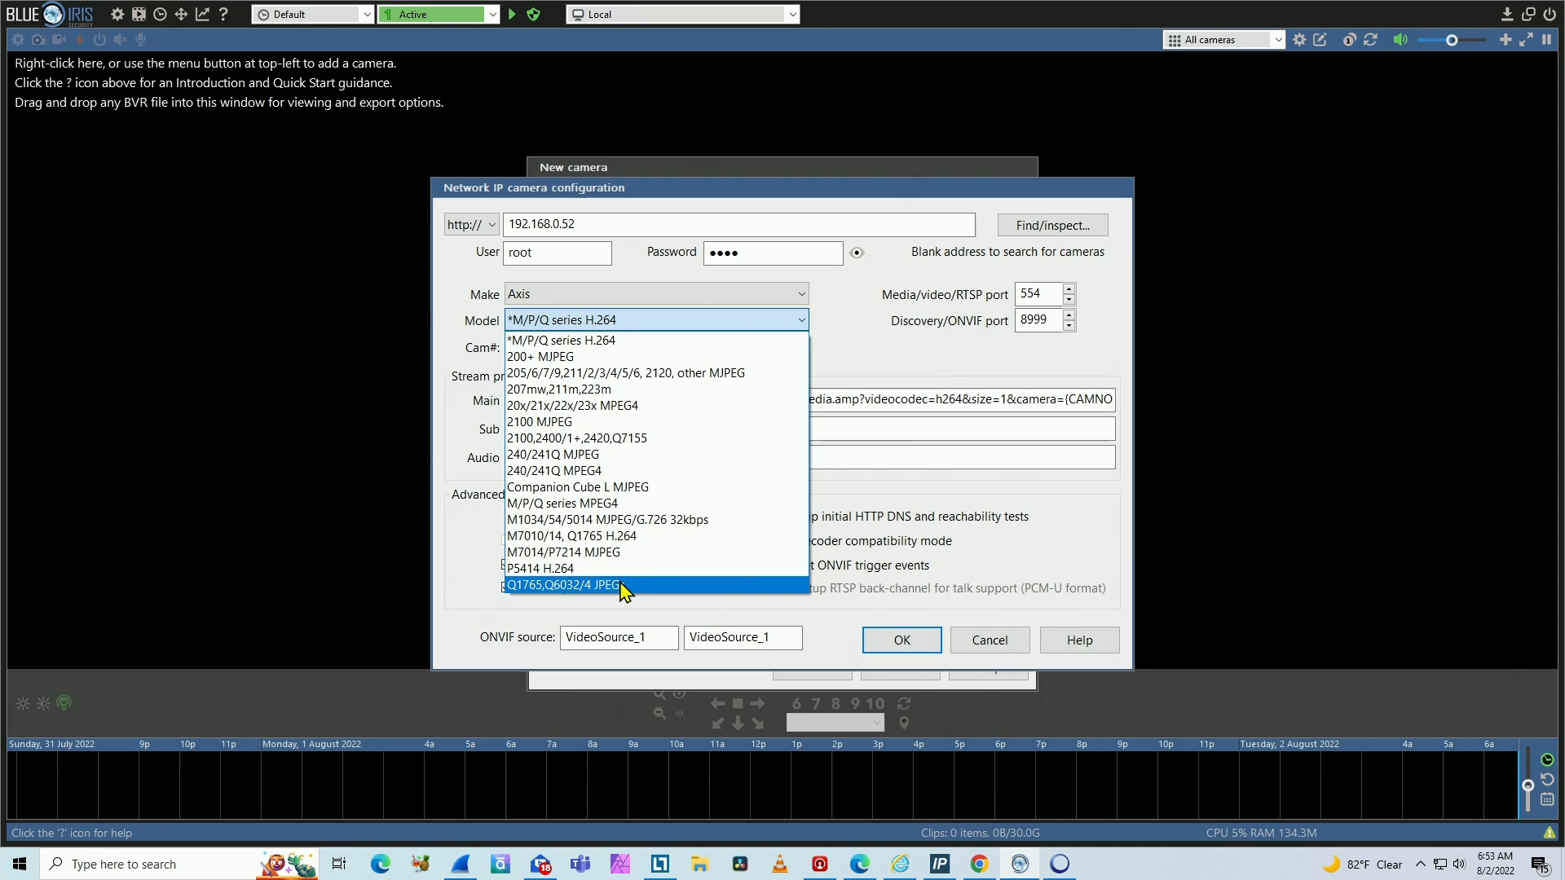
mouse_move(569, 348)
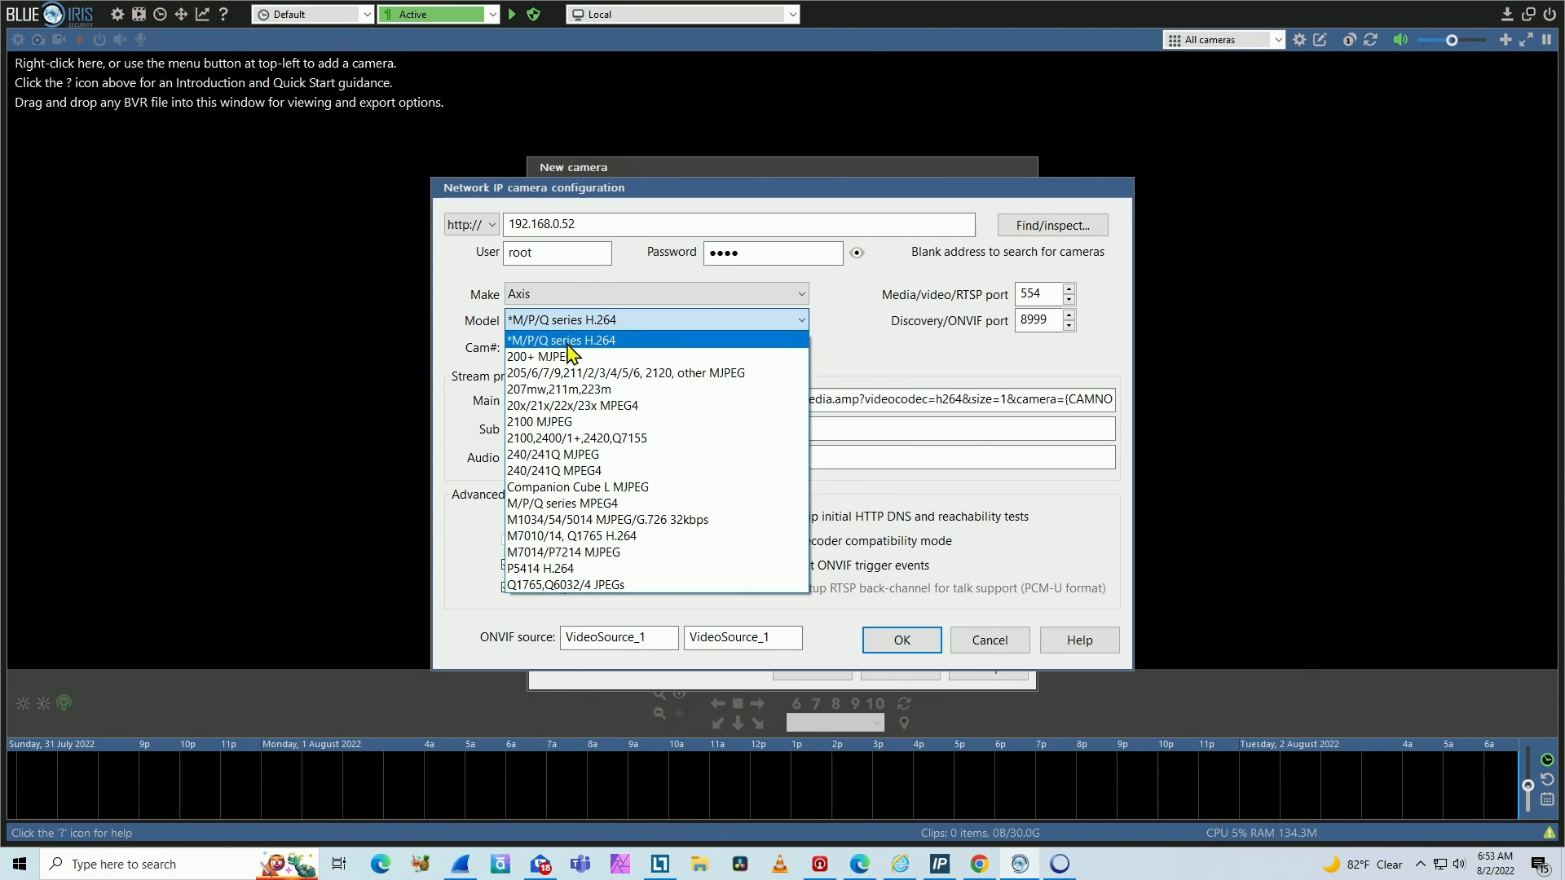
mouse_move(513, 357)
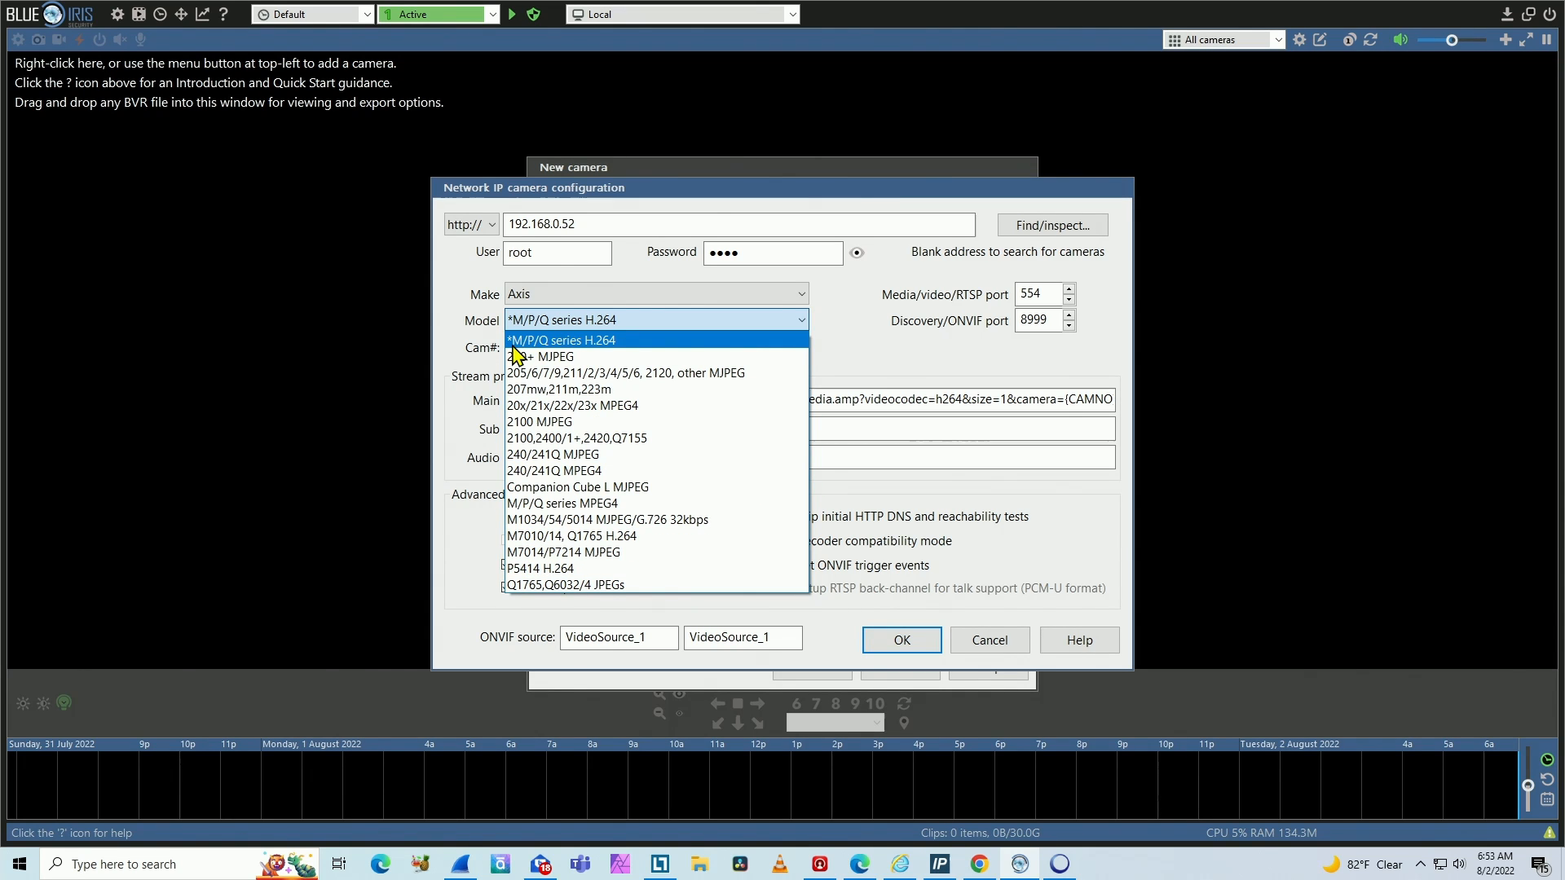
mouse_move(587, 355)
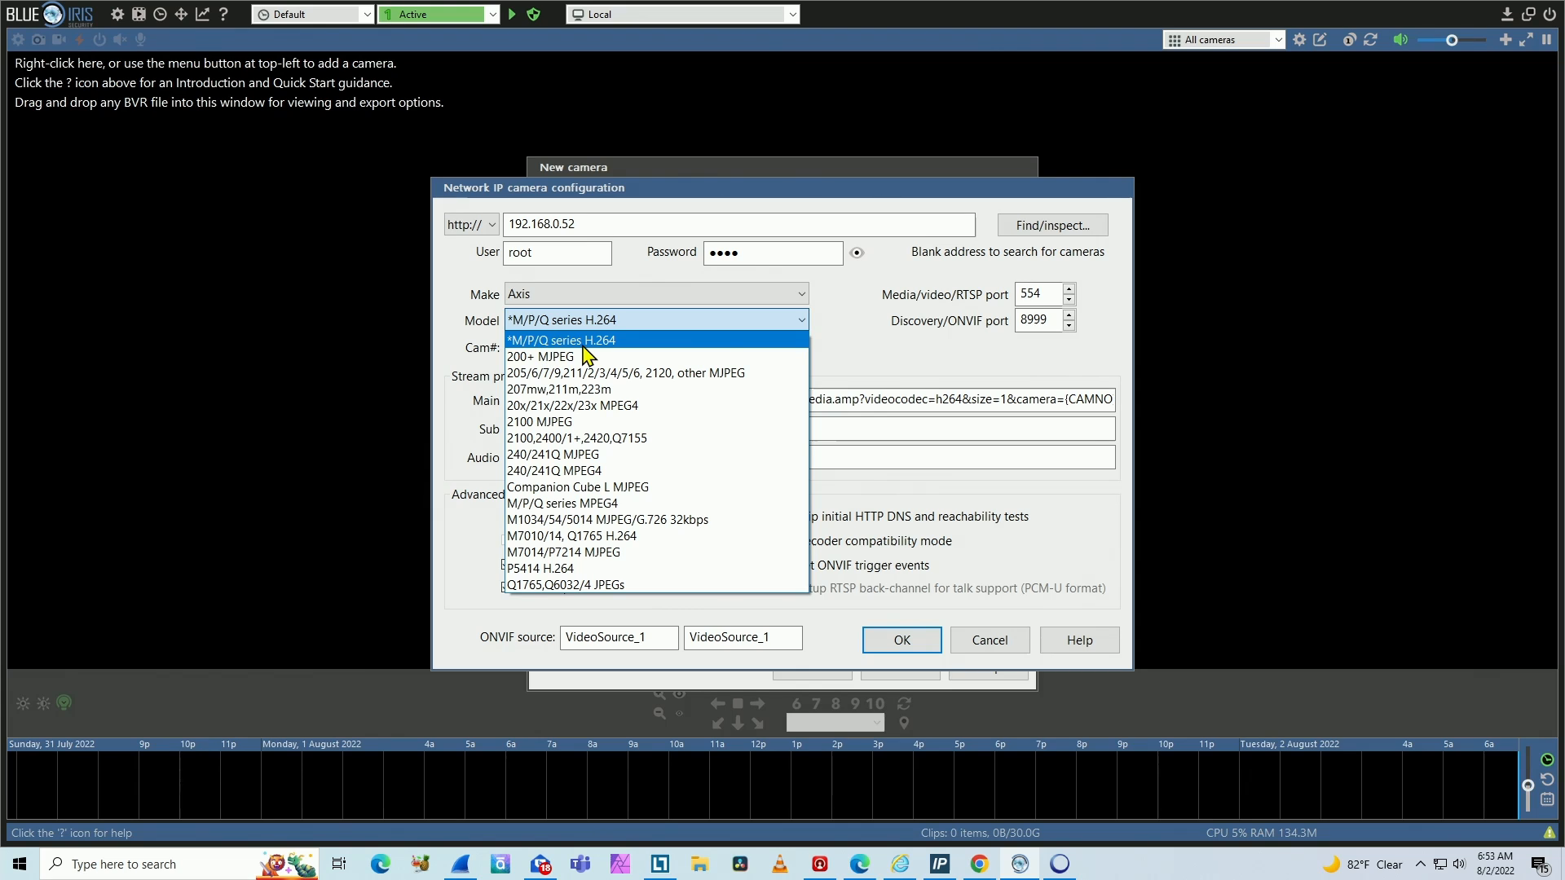
mouse_move(622, 352)
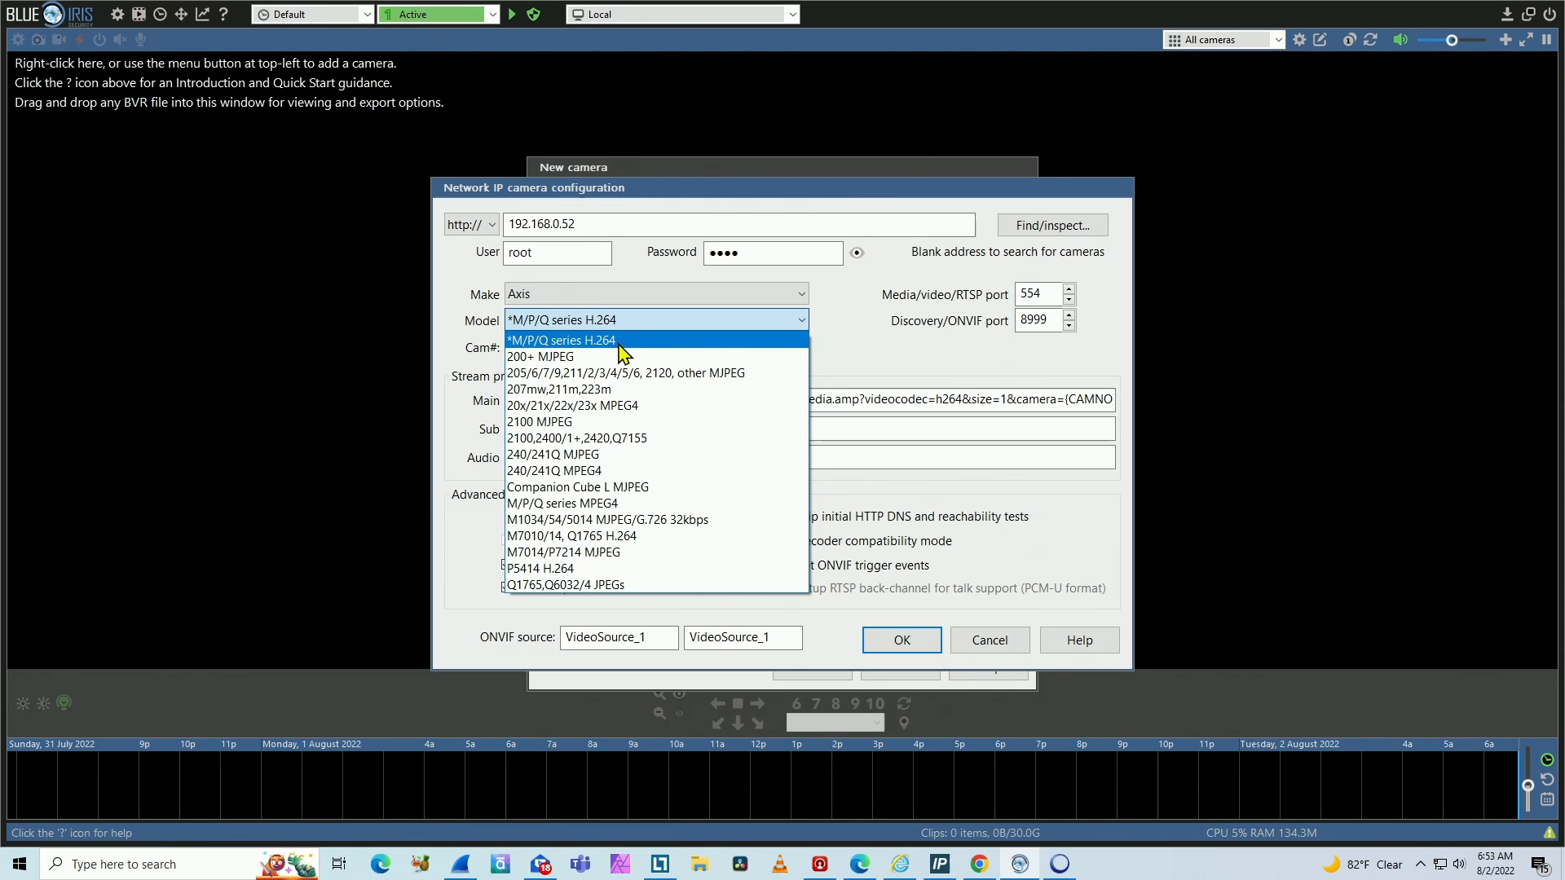
mouse_move(557, 356)
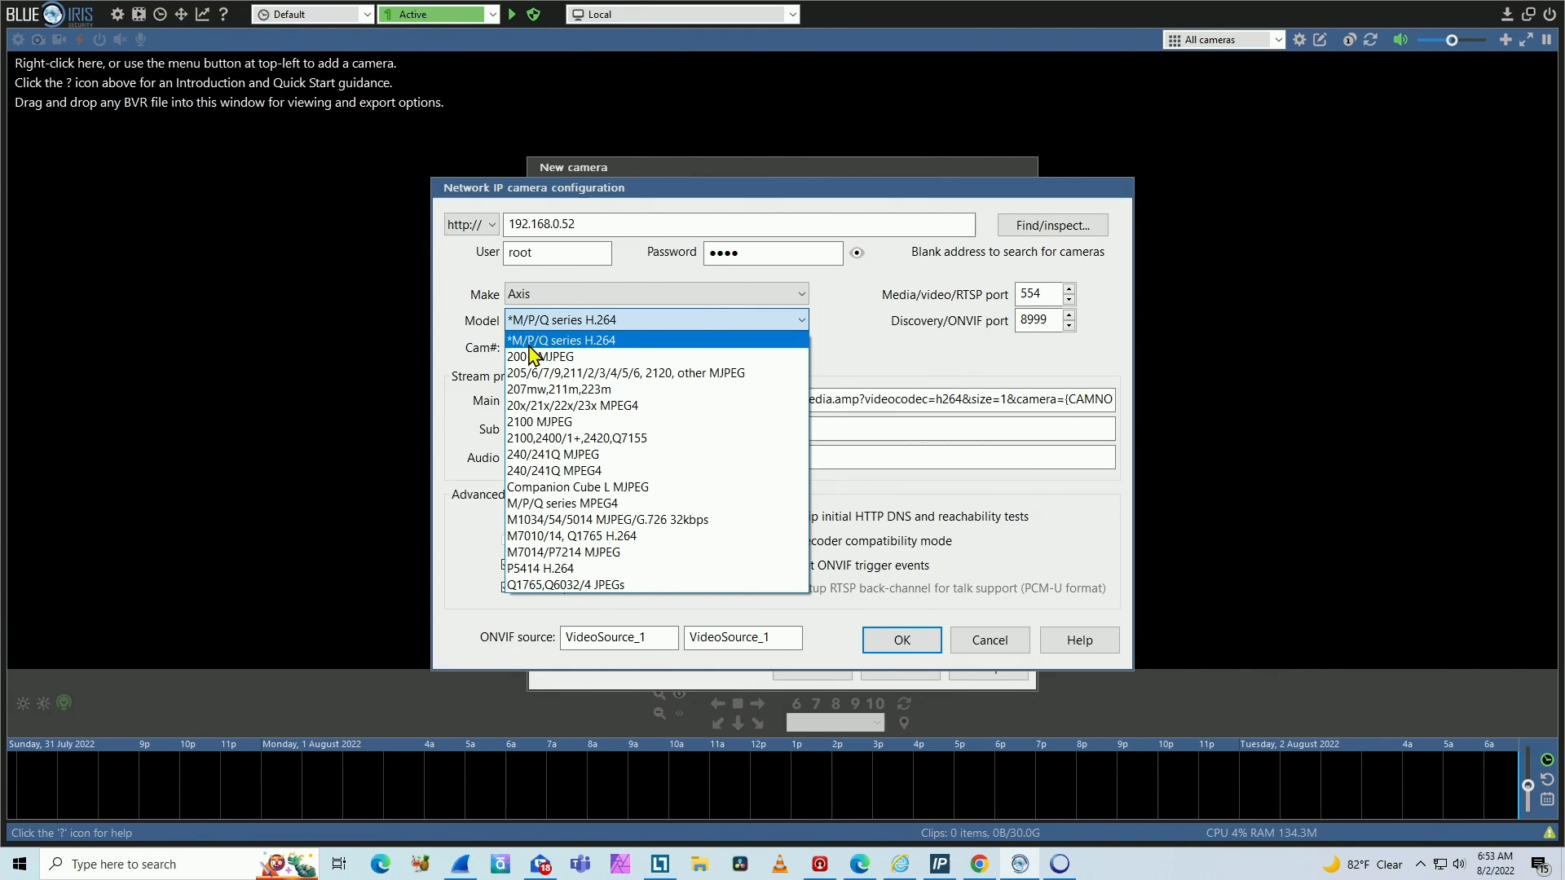
click(561, 339)
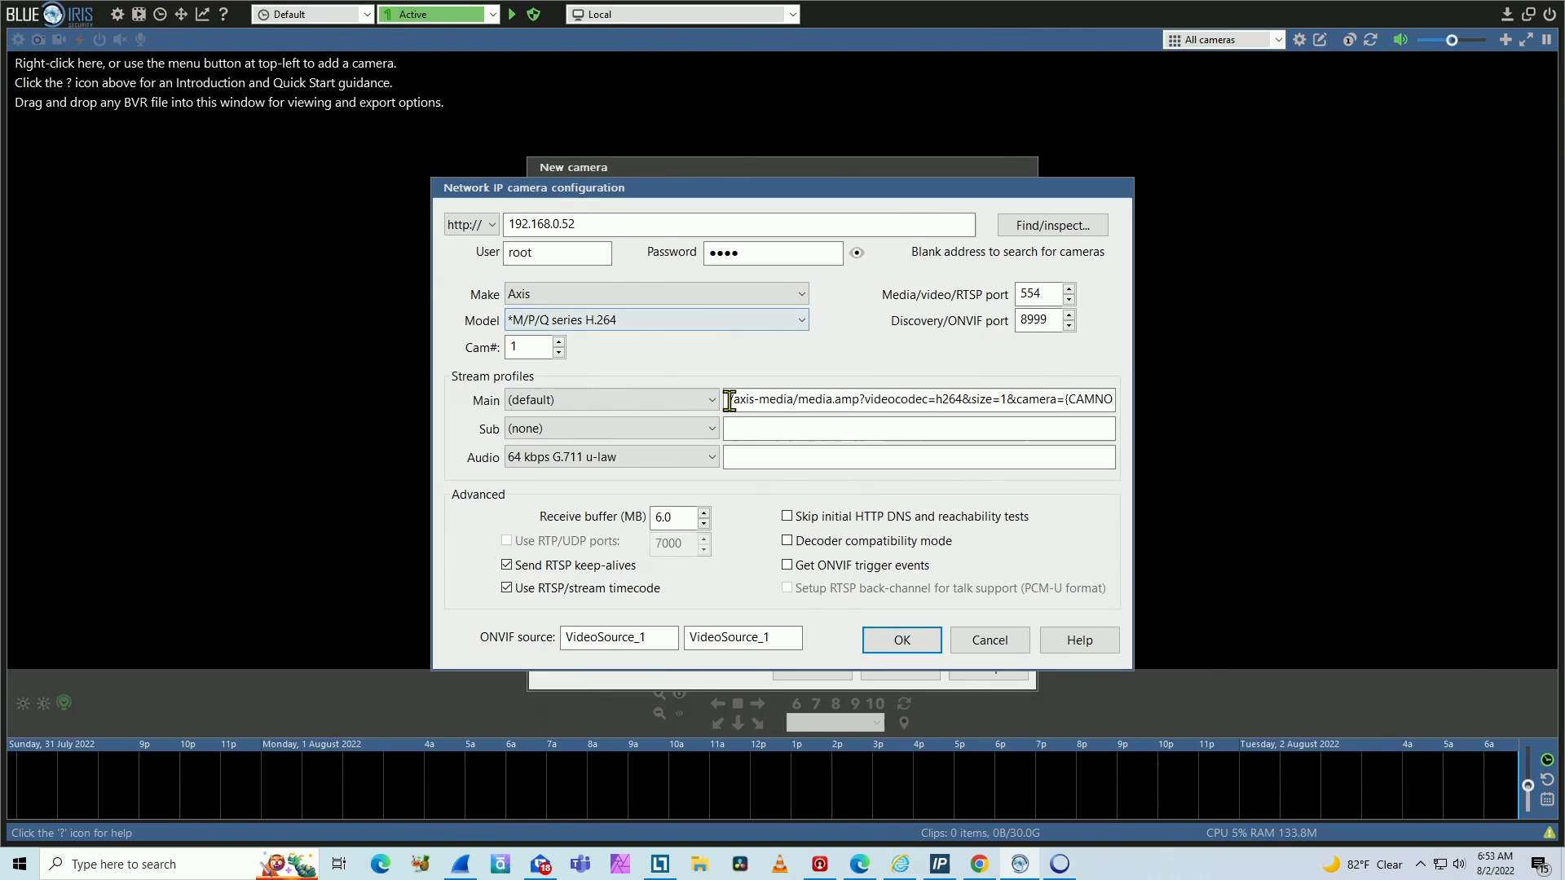
Step: Check the main stream path and accept the Axis network camera configuration
double_click(759, 400)
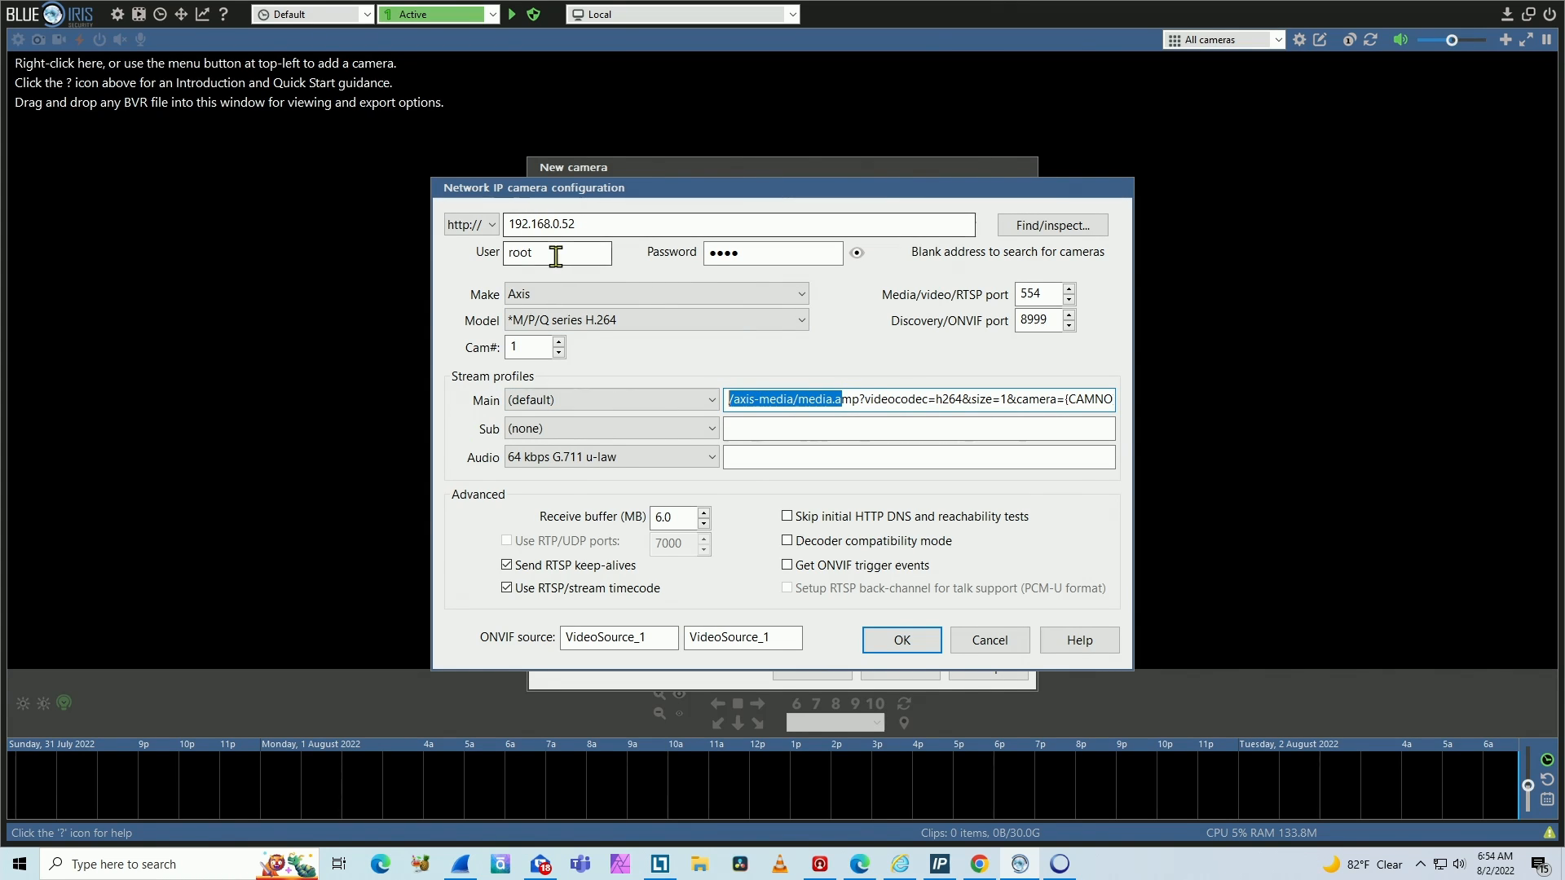
mouse_move(737, 280)
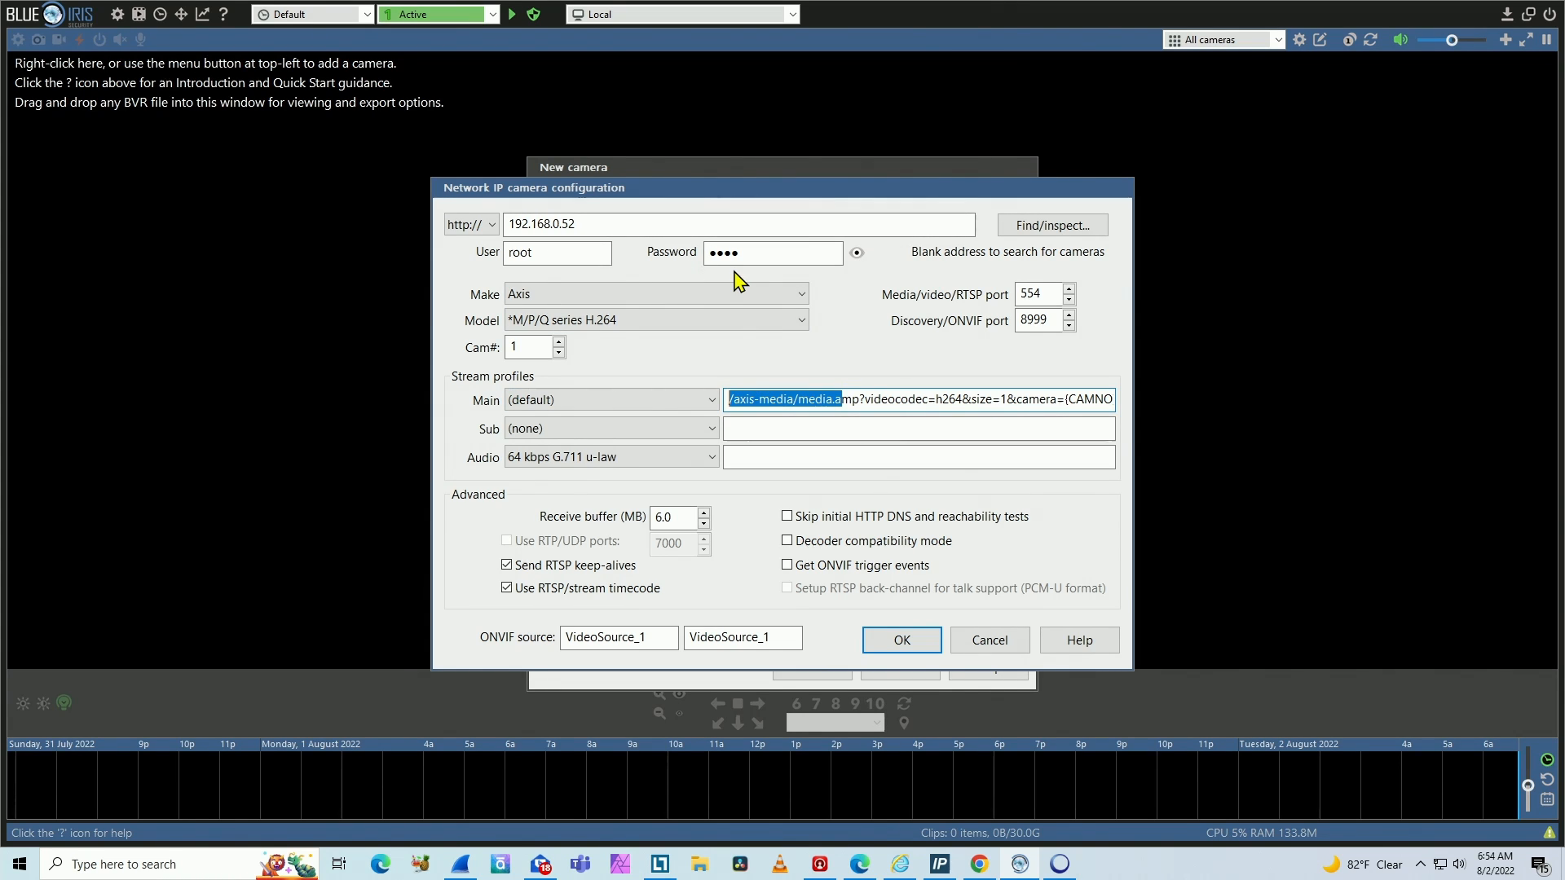
mouse_move(640, 343)
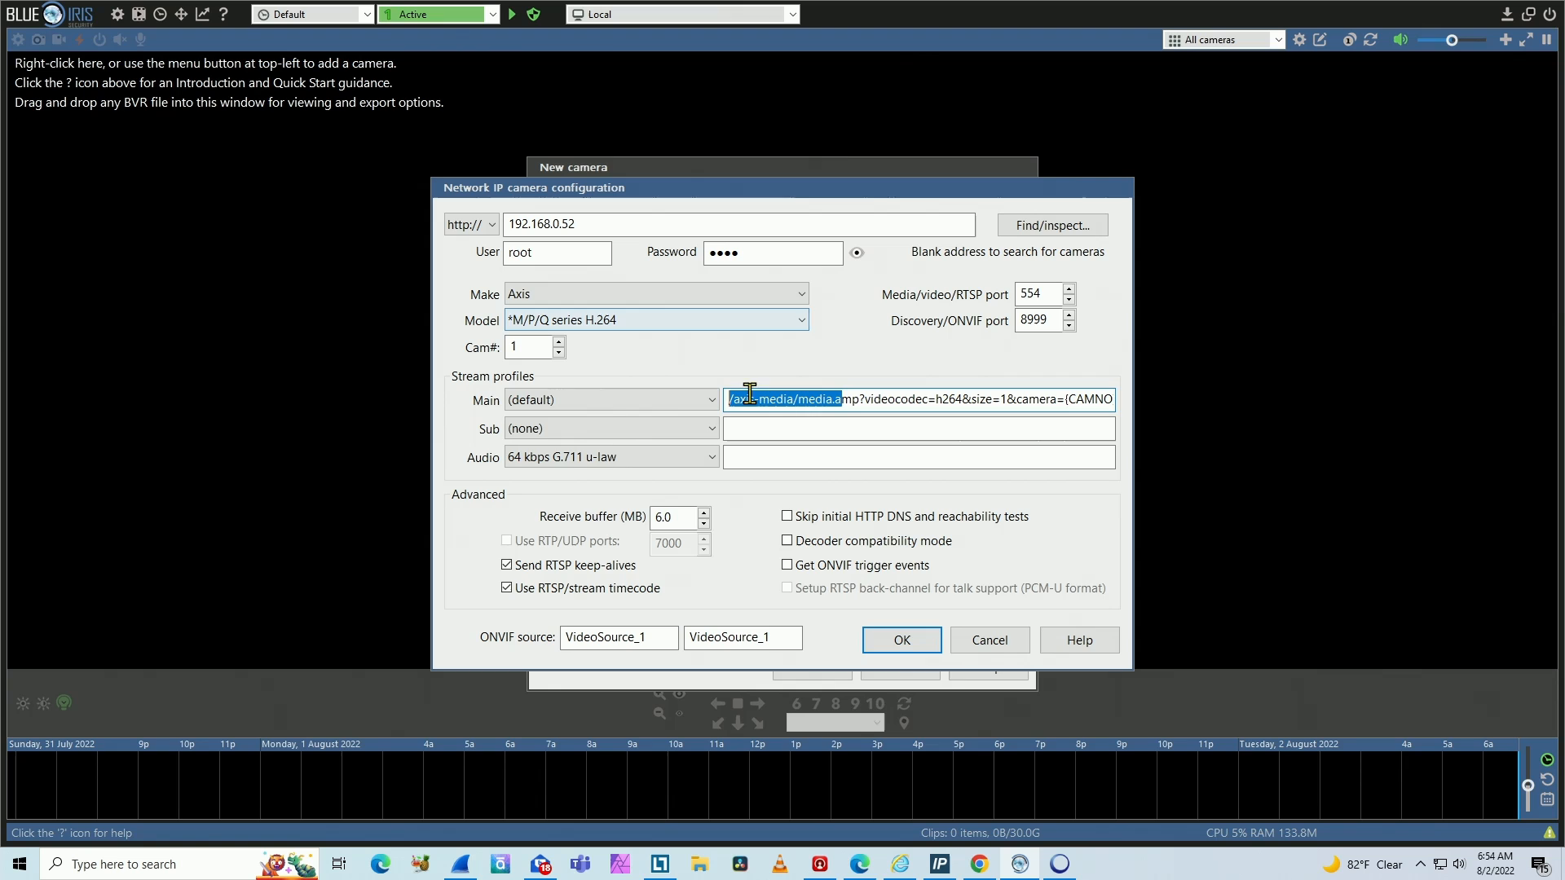
click(899, 640)
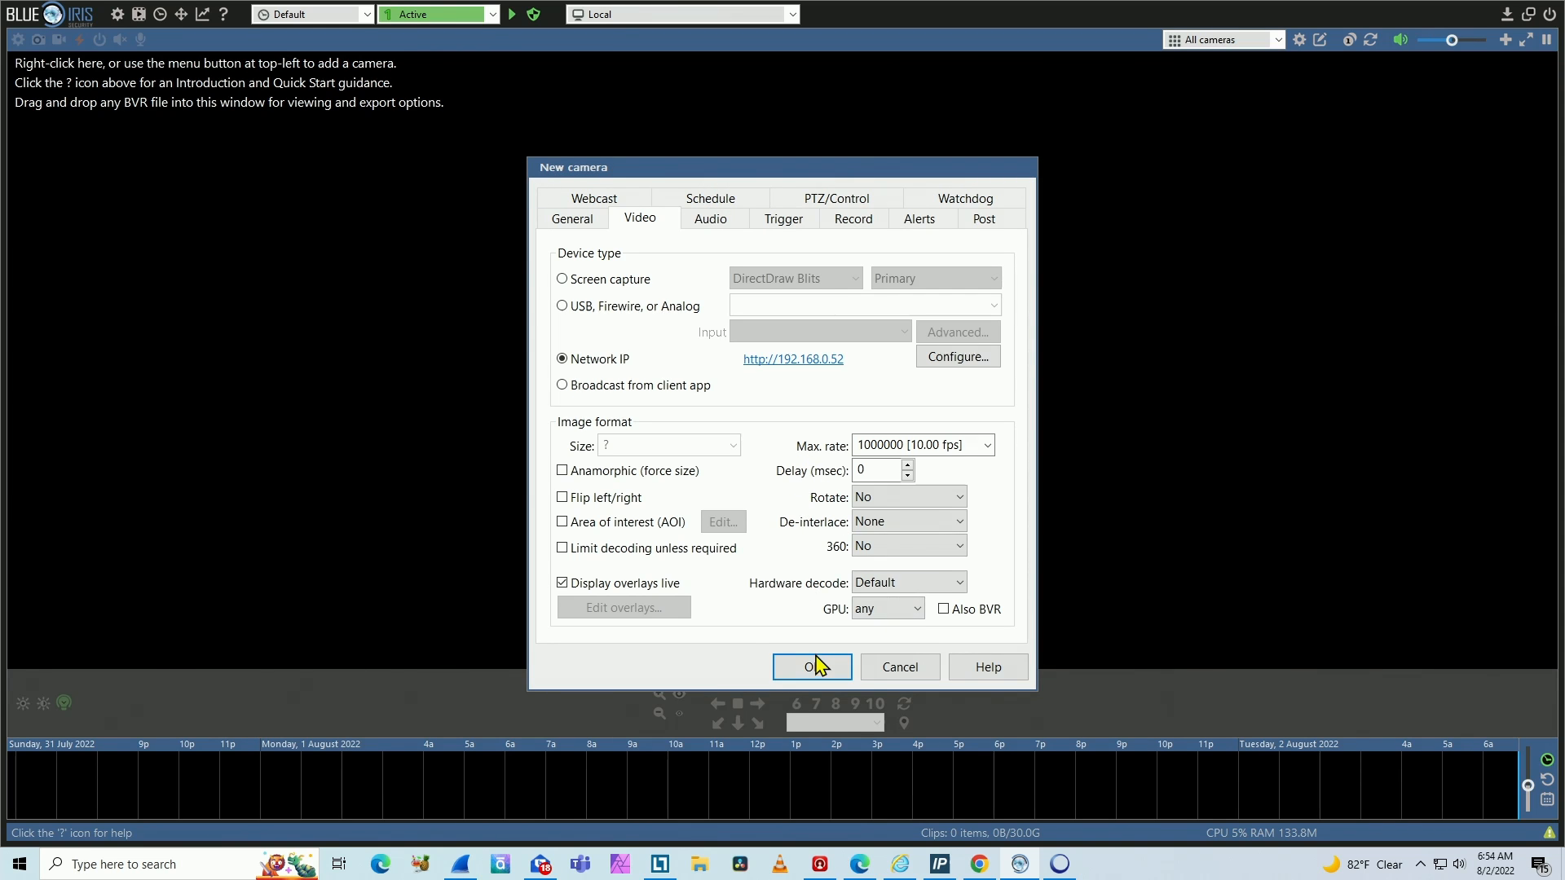
Step: Save the new Axis Camera properties to show its live video feed
click(812, 667)
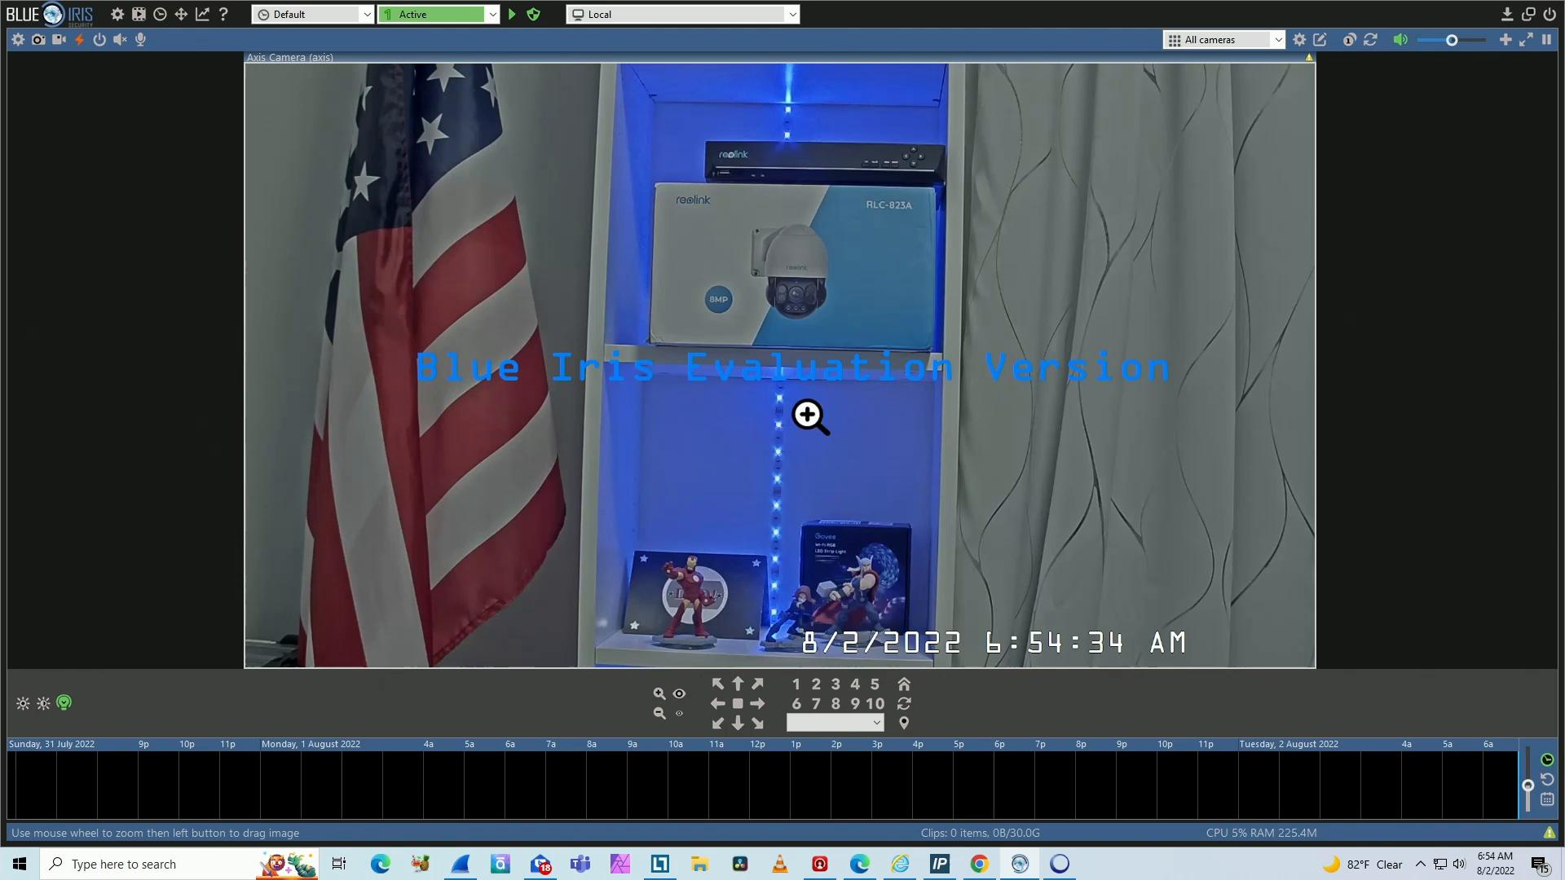
mouse_move(1003, 427)
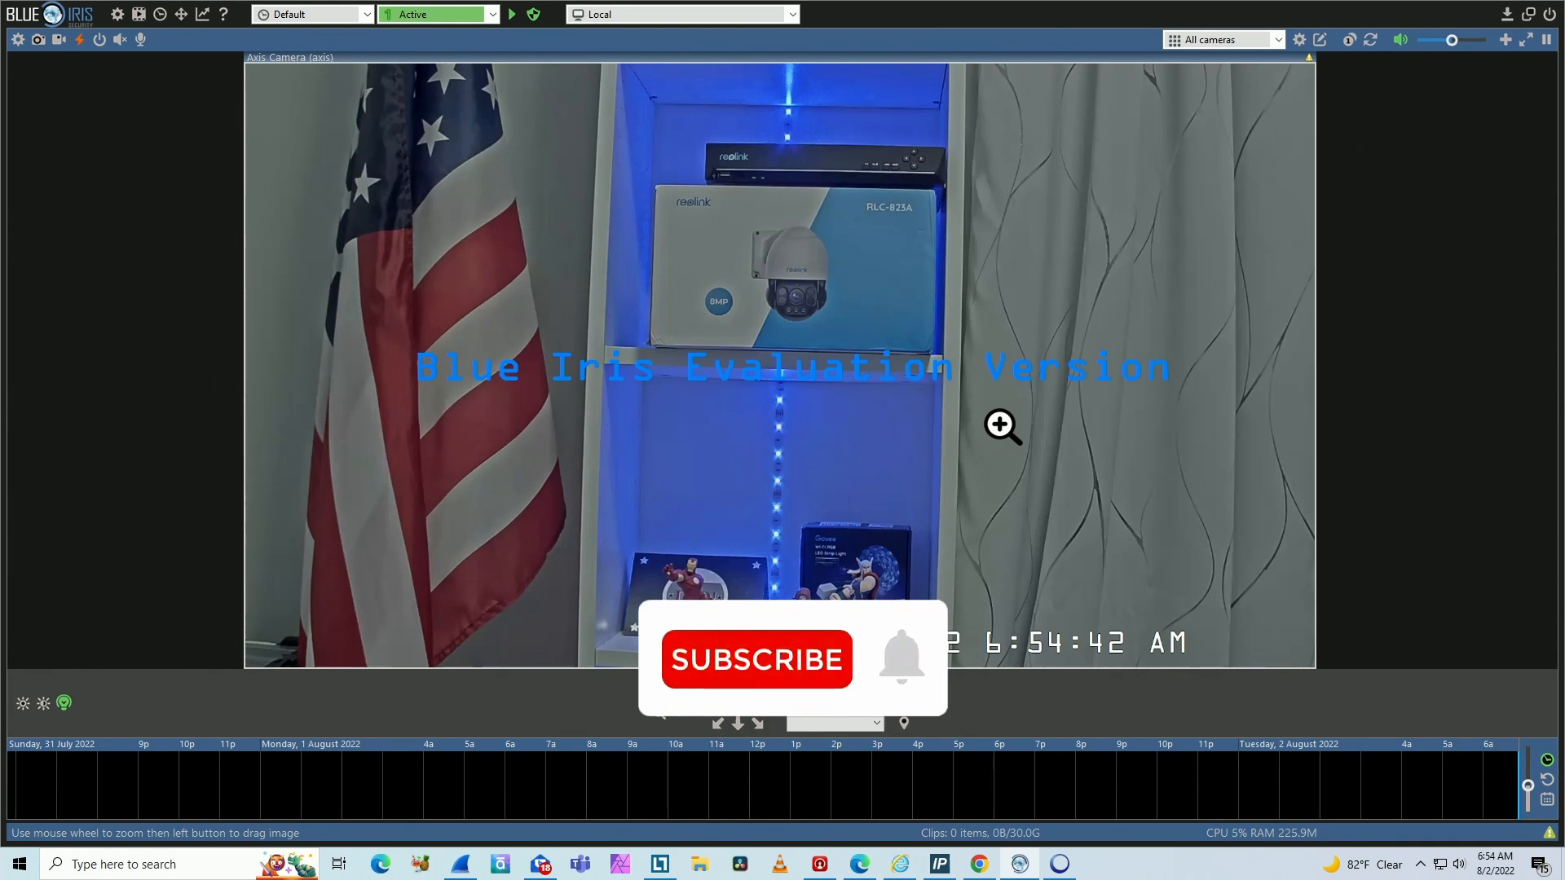
click(756, 659)
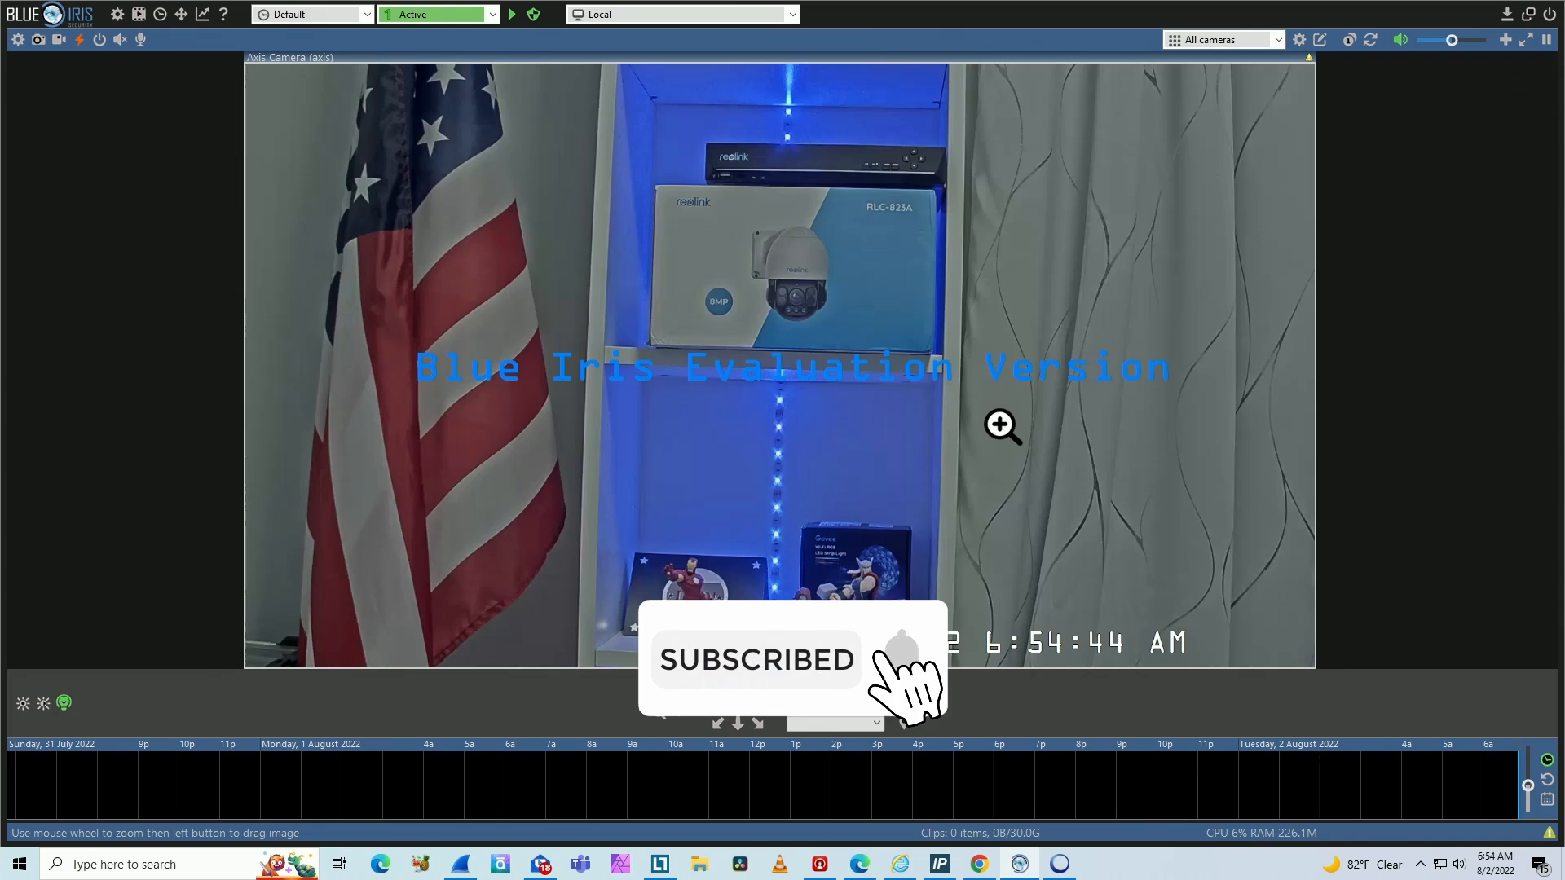